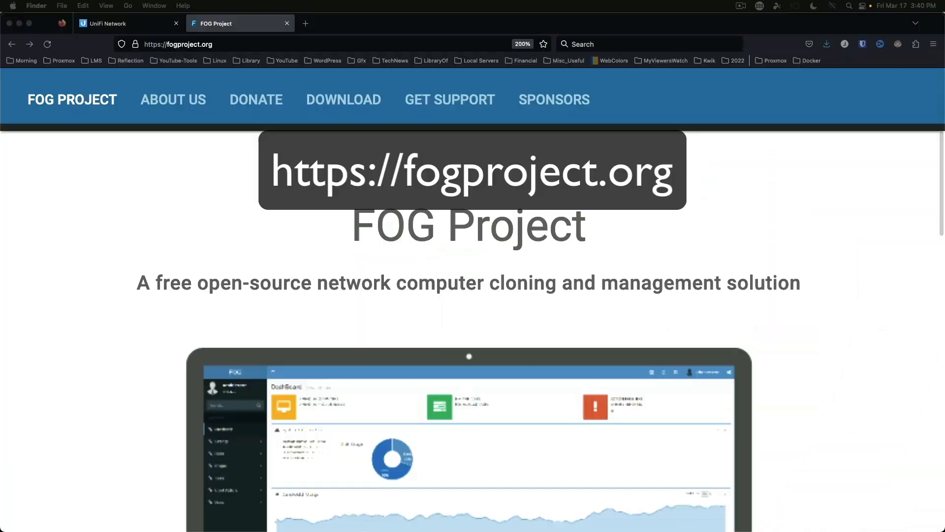
pyautogui.moveTo(333, 106)
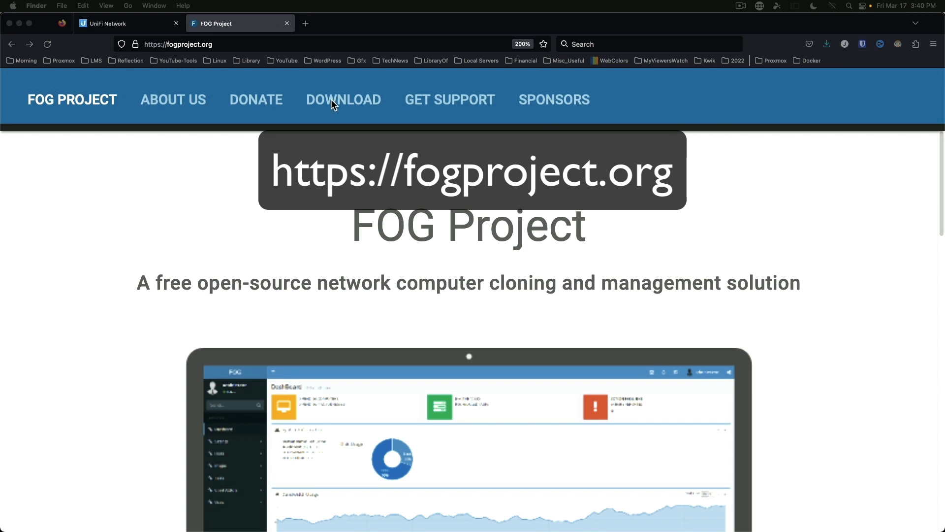
pyautogui.moveTo(176, 60)
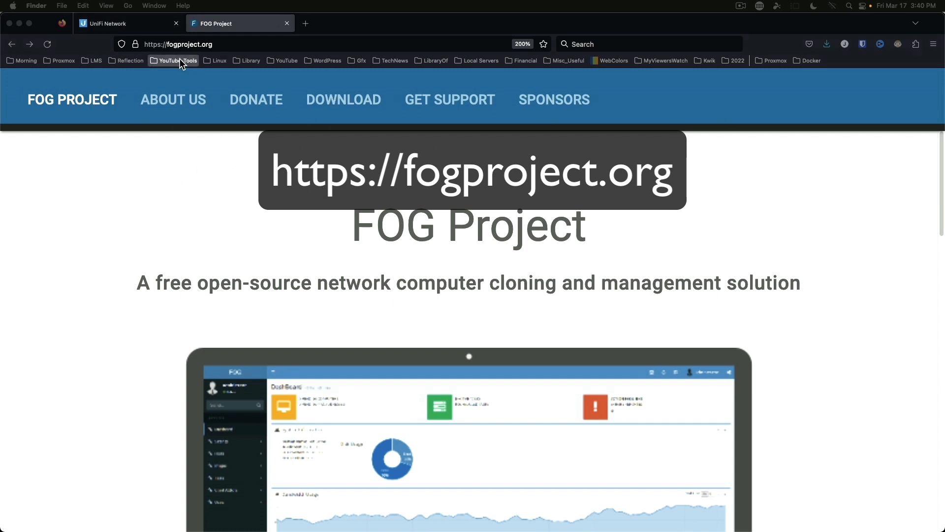
pyautogui.moveTo(351, 107)
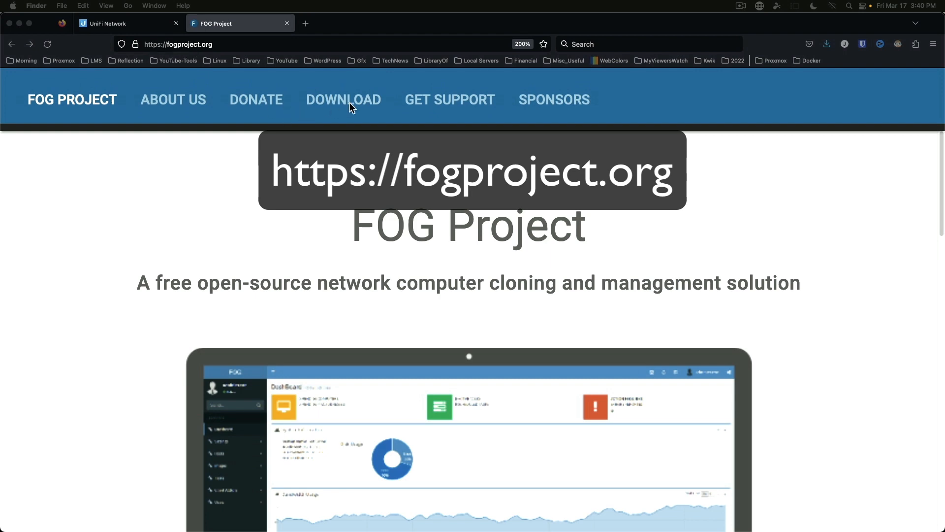
# Copy the FOG 1.5.10 TAR.GZ archive link from the FOG Project download page.
pyautogui.click(344, 99)
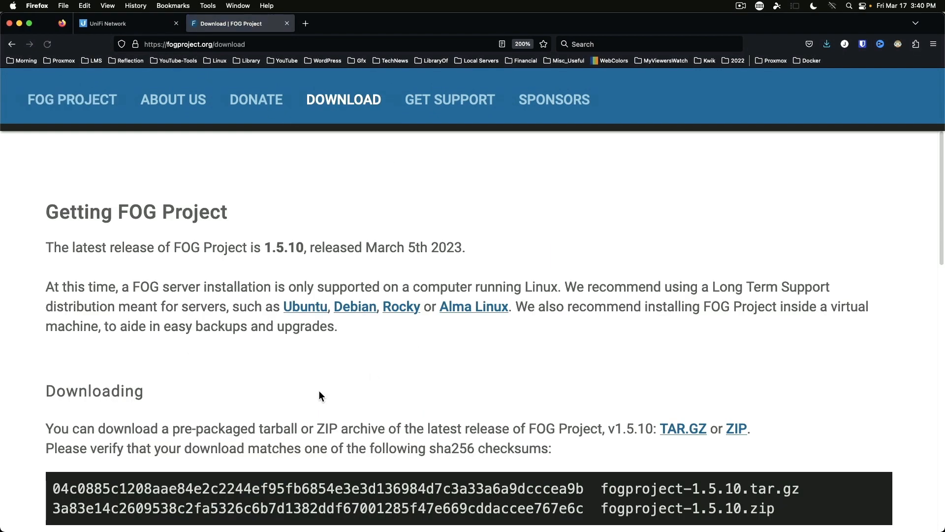
pyautogui.scroll(-3)
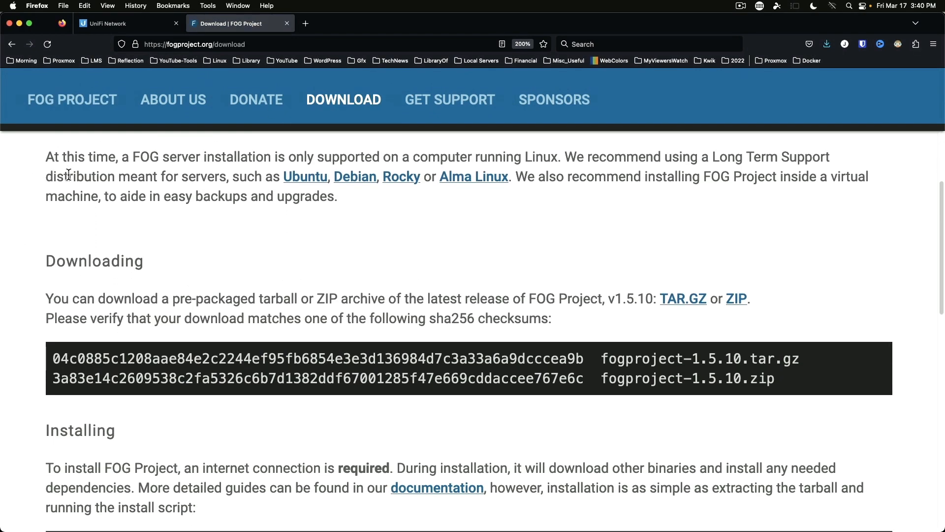
pyautogui.scroll(-3)
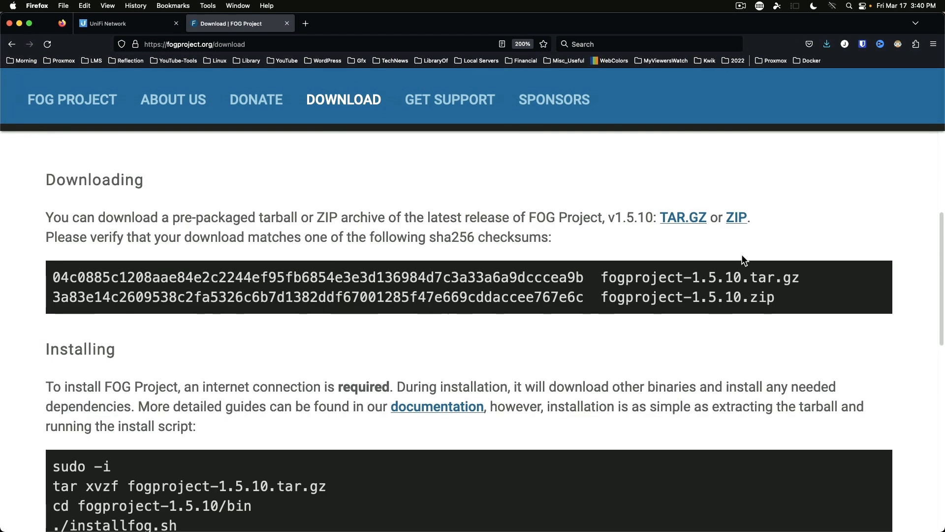
pyautogui.moveTo(677, 225)
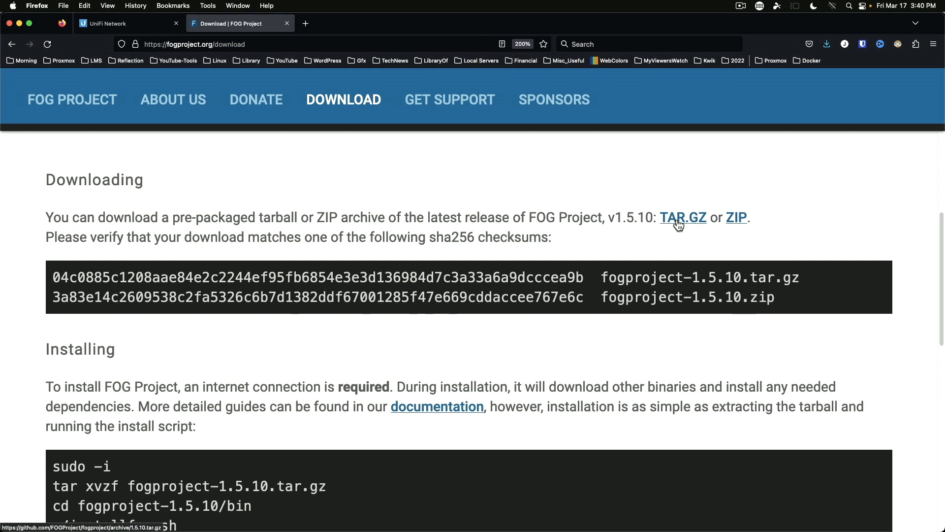
pyautogui.rightClick(683, 218)
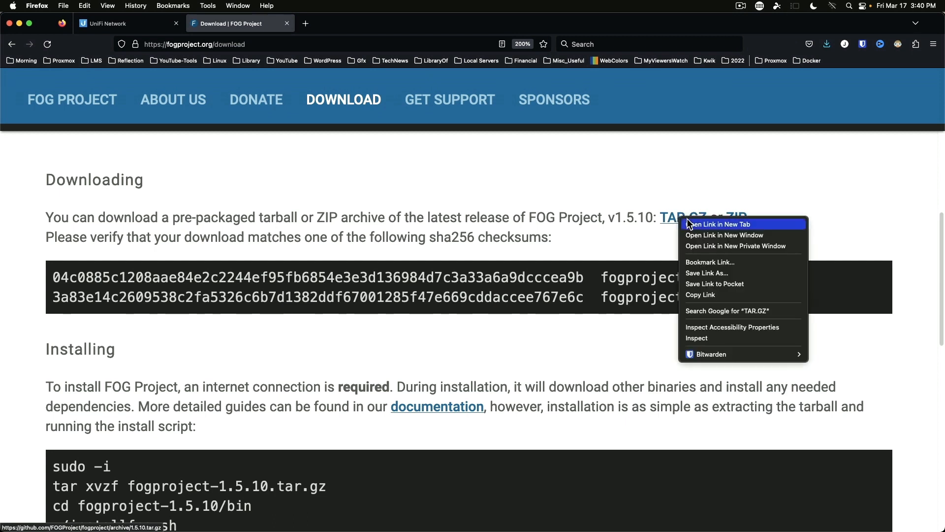
pyautogui.click(469, 171)
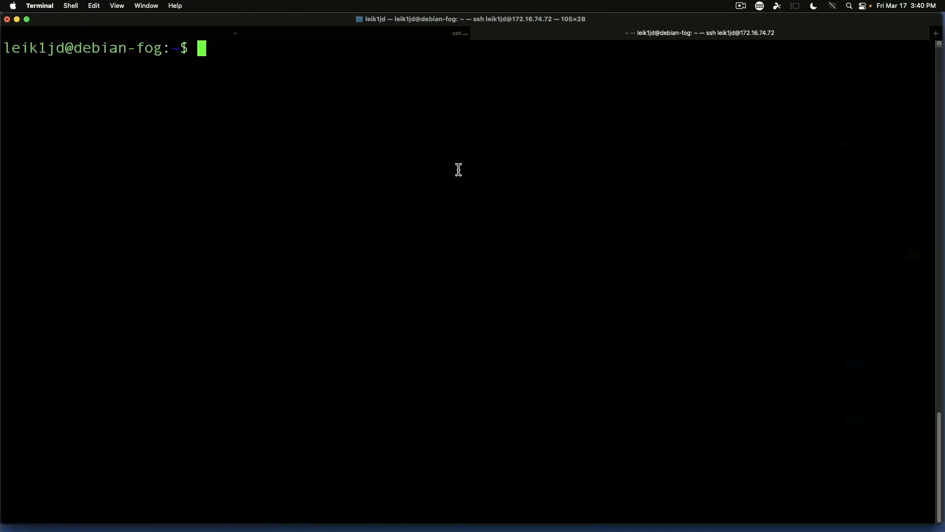
# Create a Downloads folder in the home directory on the FOG server.
pyautogui.write('ls')
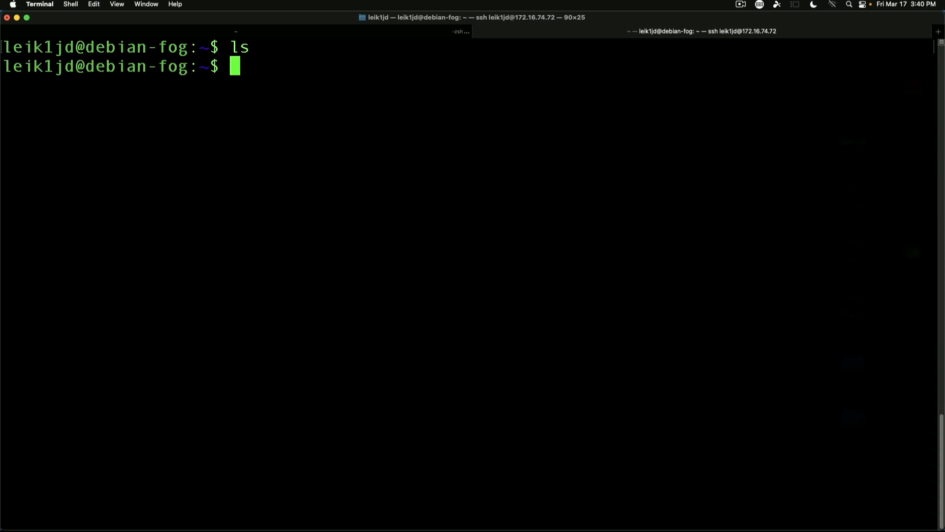
pyautogui.write('mkdir')
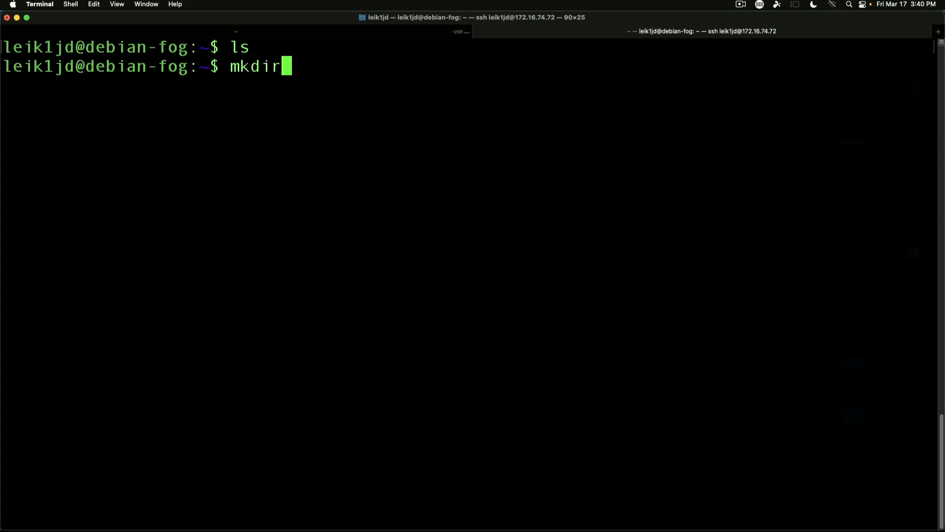
pyautogui.write('Downloads')
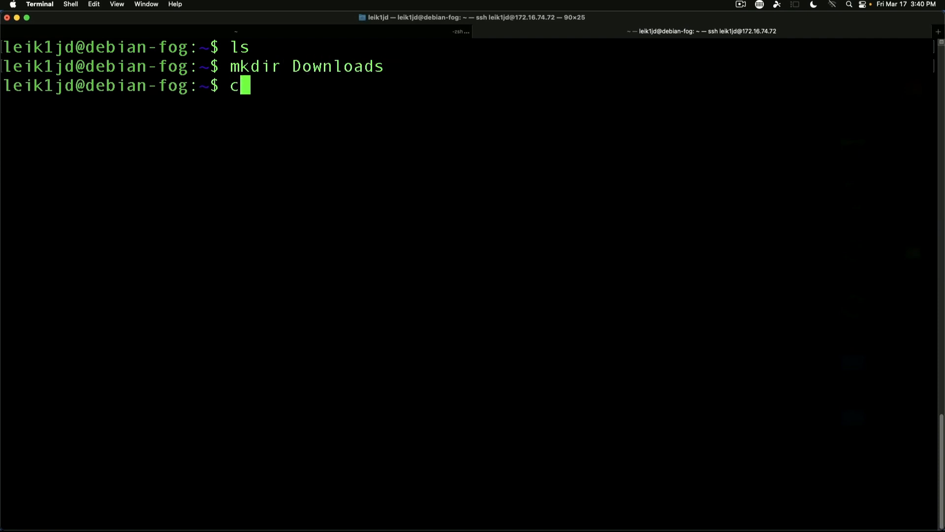
pyautogui.press('Return')
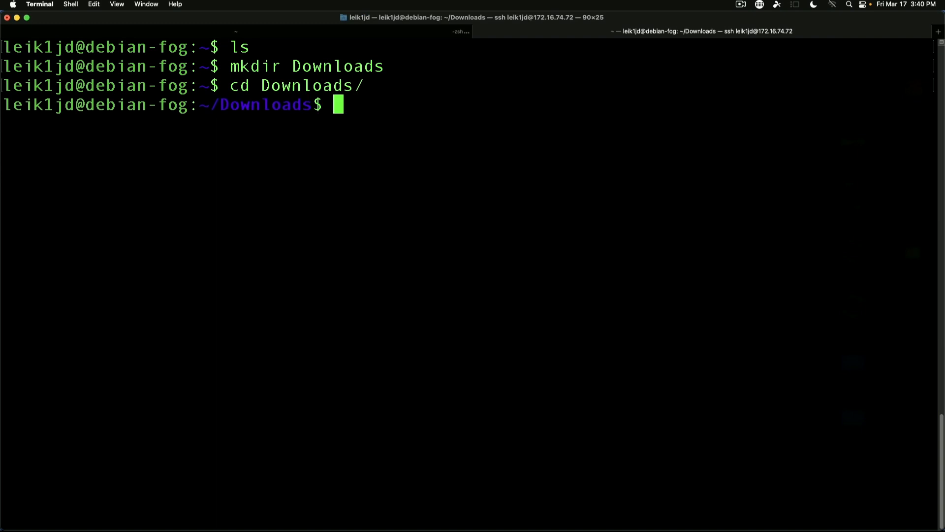
# Download FOG 1.5.10.tar.gz from GitHub into Downloads with wget.
pyautogui.write('w')
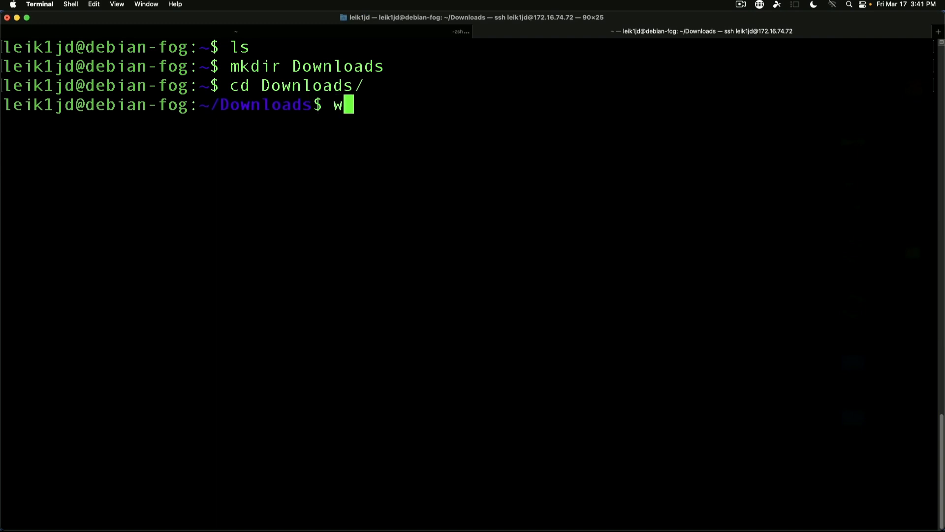
pyautogui.write('get')
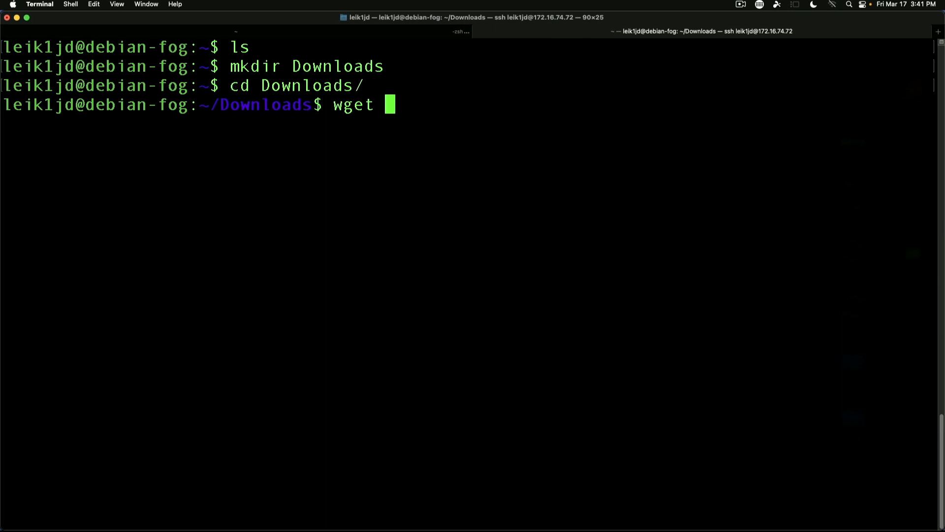
pyautogui.write('https://github.com/FOGProject/fogproject/archive/1.5.10.tar.gz')
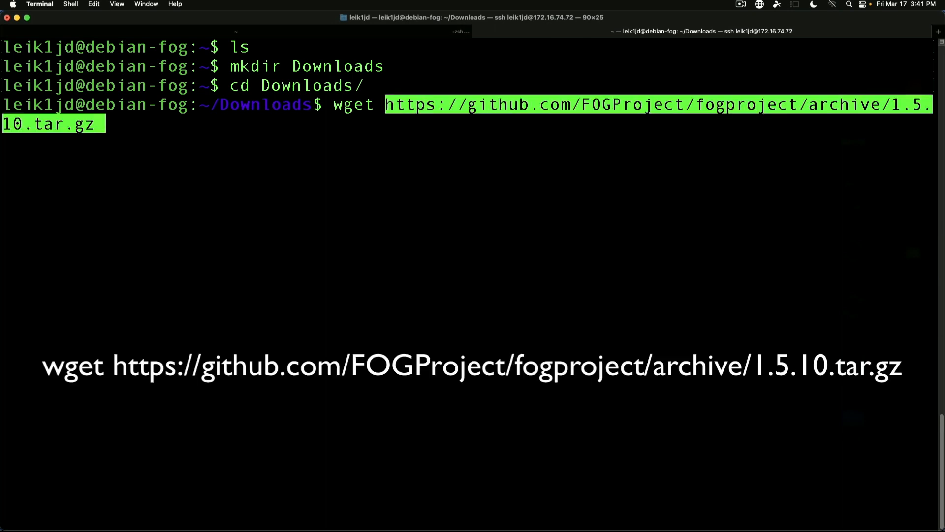
pyautogui.moveTo(461, 171)
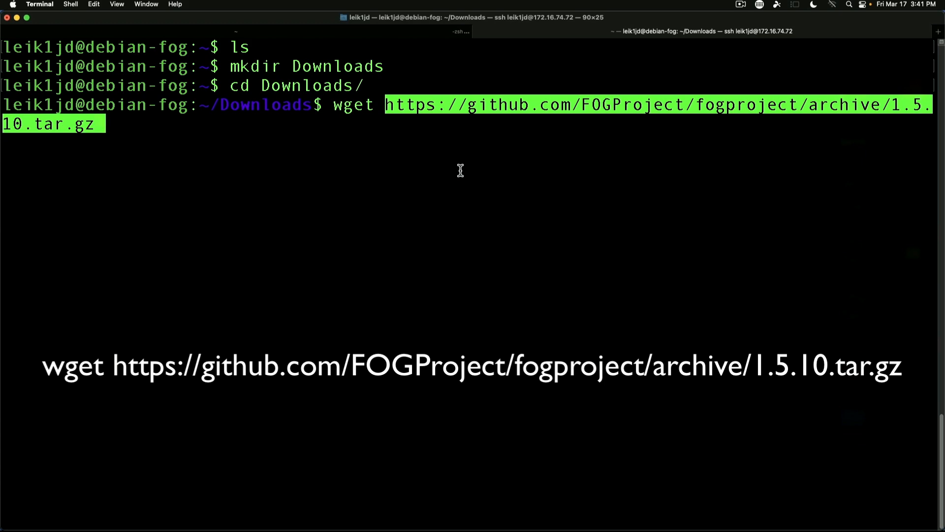
pyautogui.press('Return')
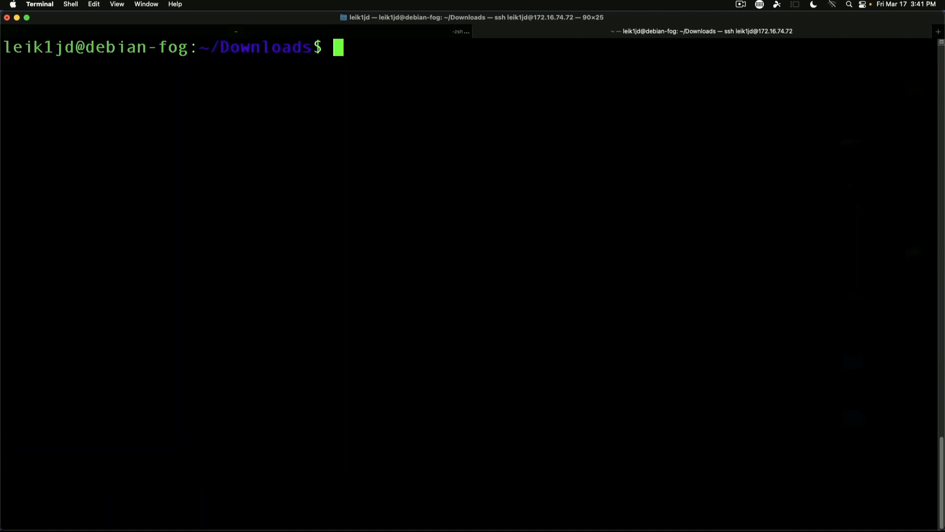
# Extract 1.5.10.tar.gz with tar -zxvf.
pyautogui.write('ta')
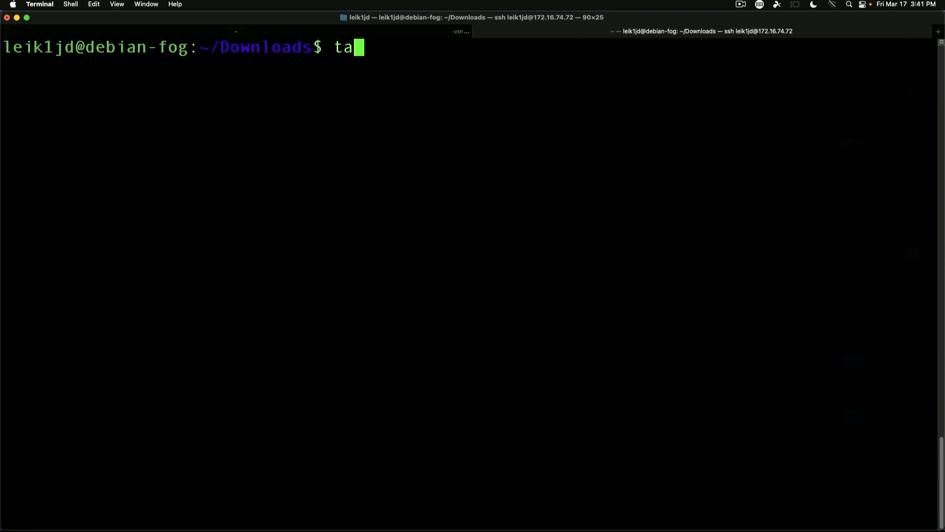
pyautogui.write('r -zxvf')
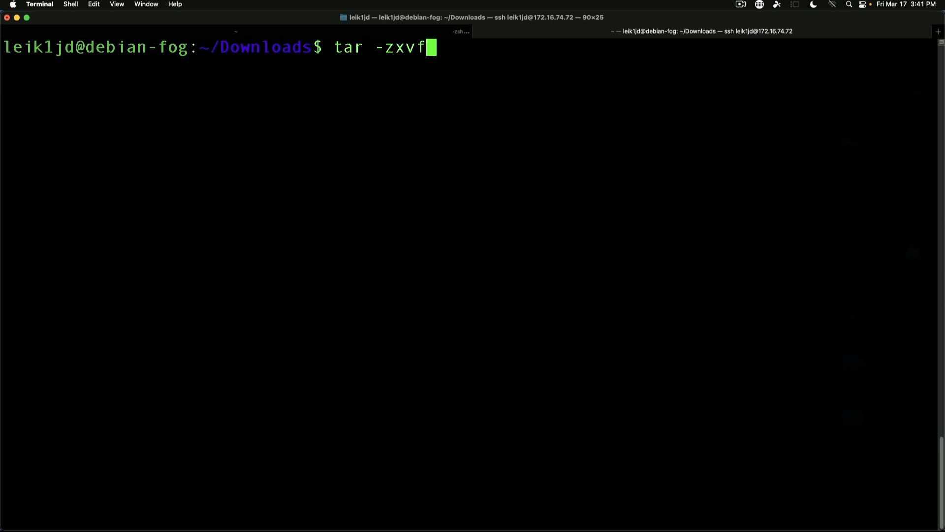
pyautogui.write('1.5.10.tar.gz')
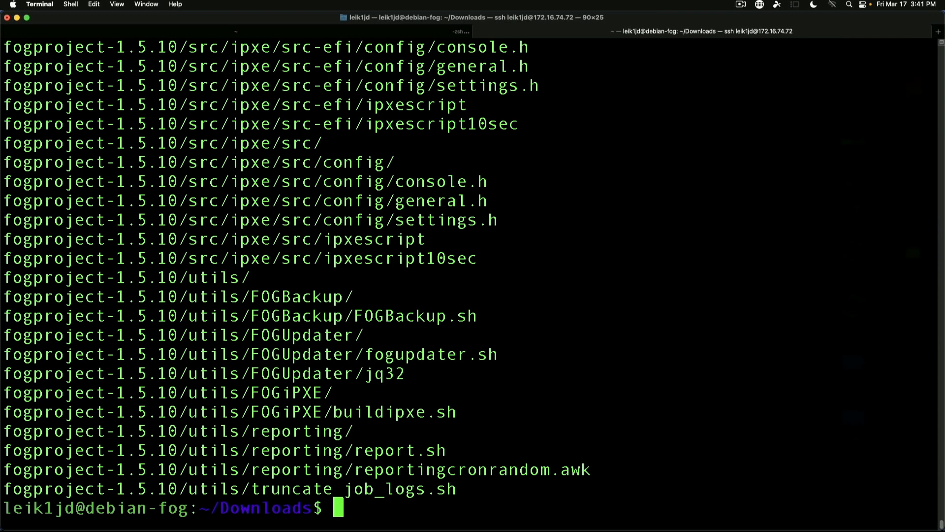
# Enter fogproject-1.5.10/bin/ and list its contents showing installfog.sh.
pyautogui.write('c')
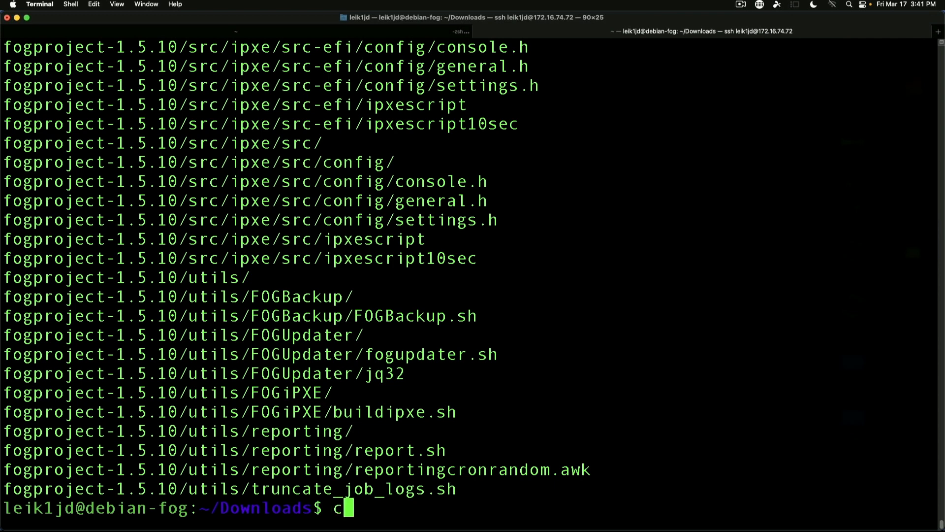
pyautogui.write('d fogproject-1.5.10/')
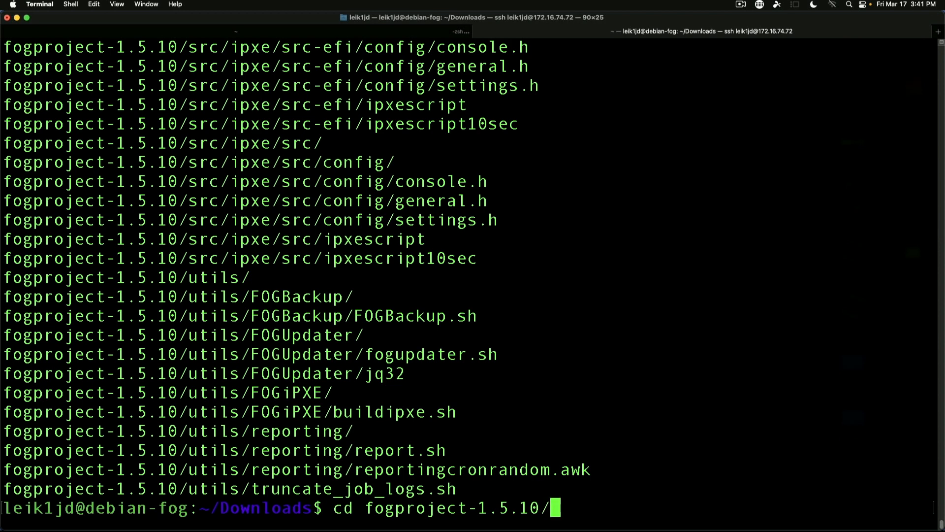
pyautogui.write('bin/')
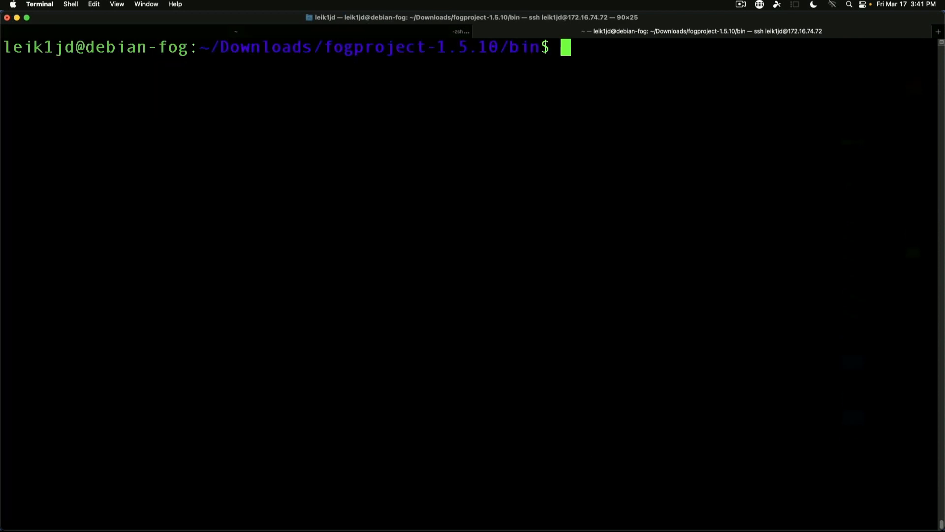
pyautogui.write('ls')
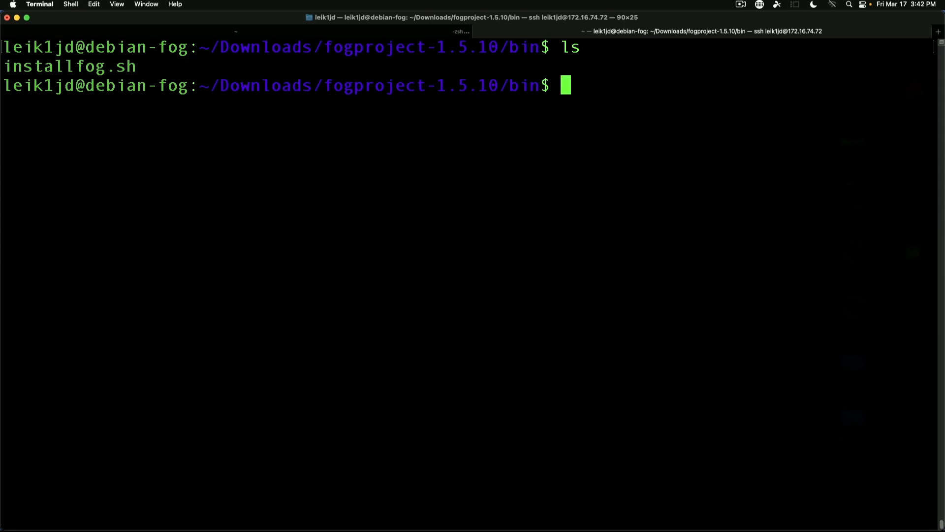
# Switch to a root shell and change into Downloads/fogproject-1.5.10.
pyautogui.write('sud')
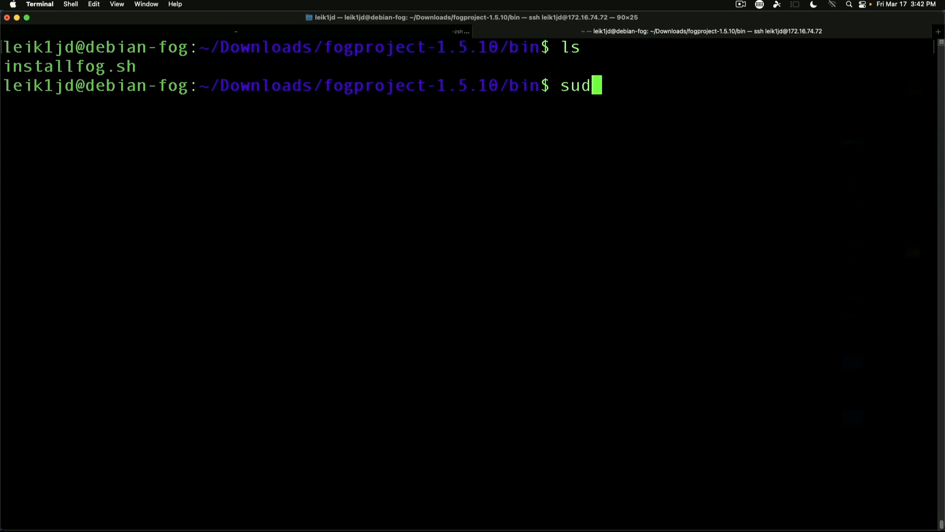
pyautogui.press('Return')
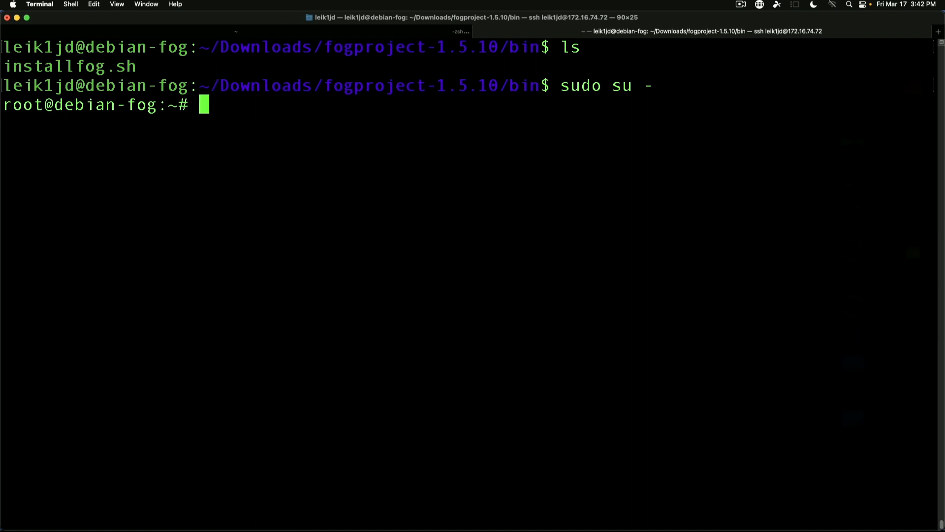
pyautogui.write('pwd')
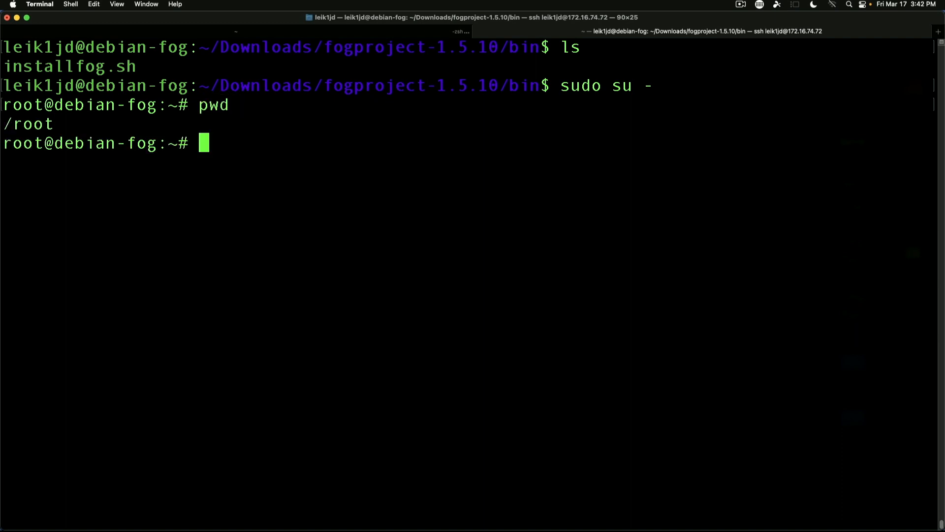
pyautogui.write('cd /home/')
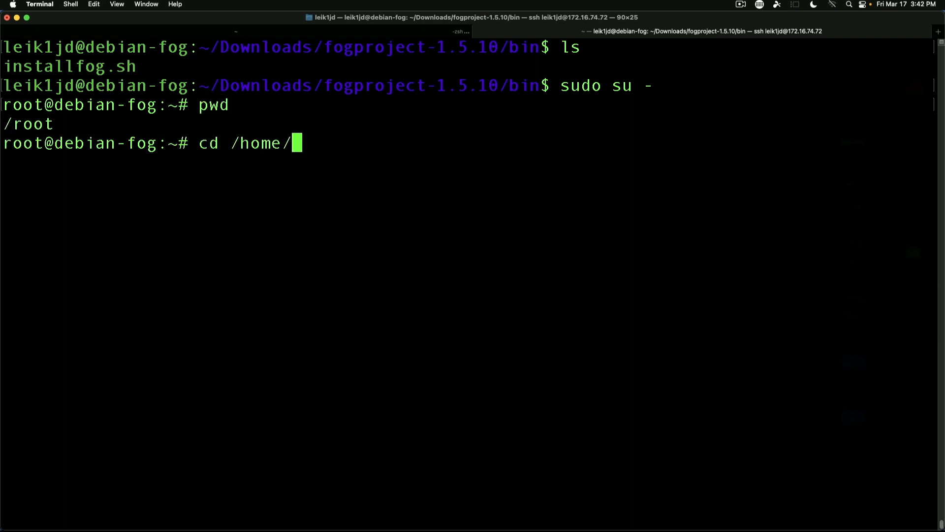
pyautogui.write('leik1jd/Do')
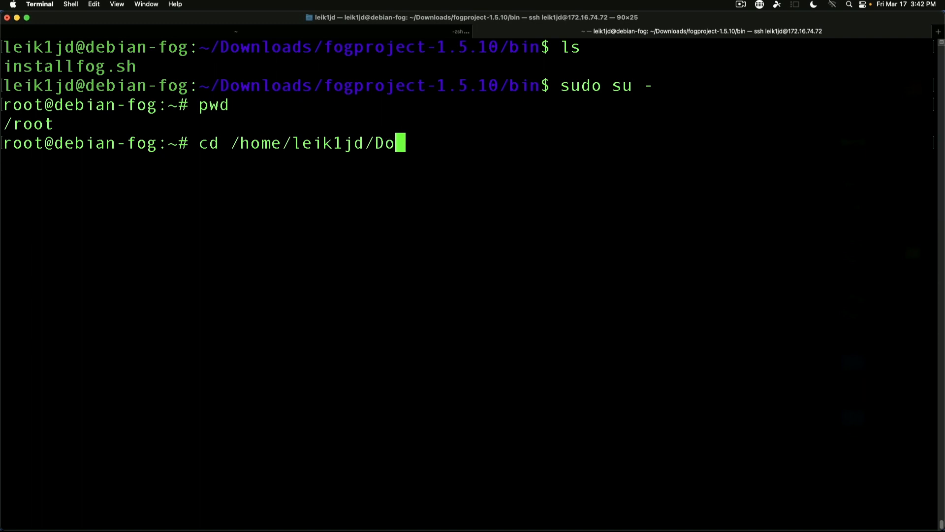
pyautogui.press('Tab')
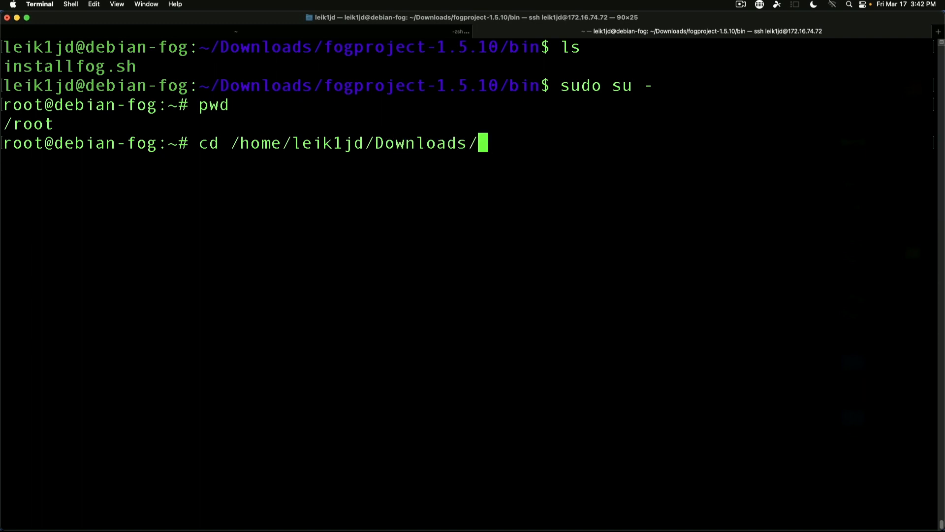
pyautogui.write('fogproject-1.5.10/bin/')
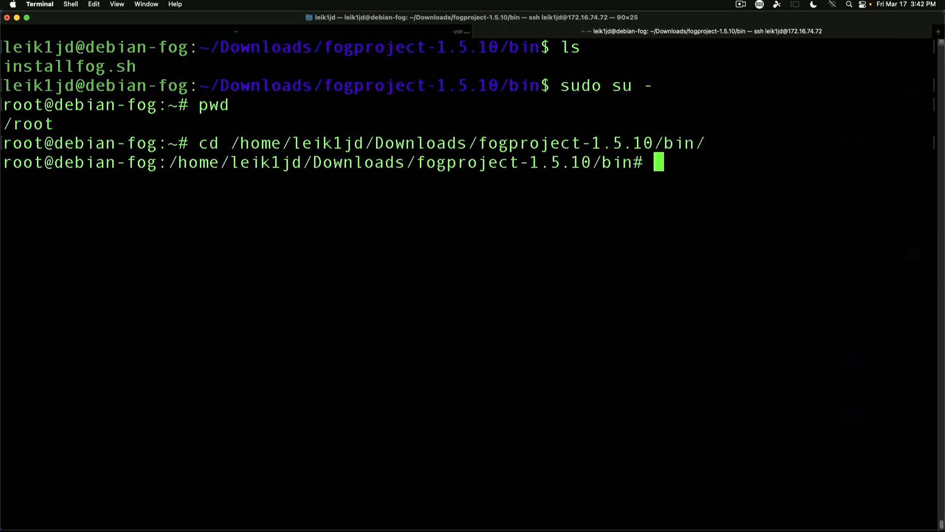
# List the folder and run ./installfog.sh.
pyautogui.write('ls')
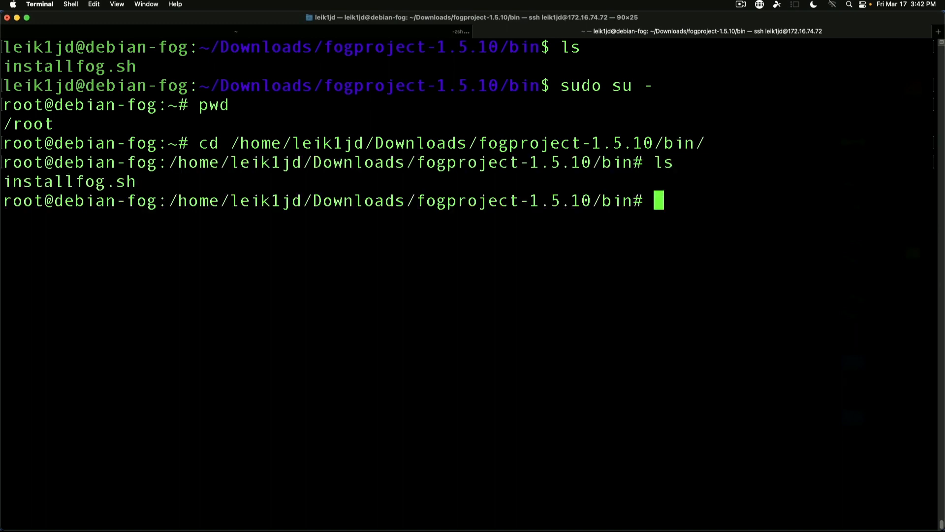
pyautogui.write('./')
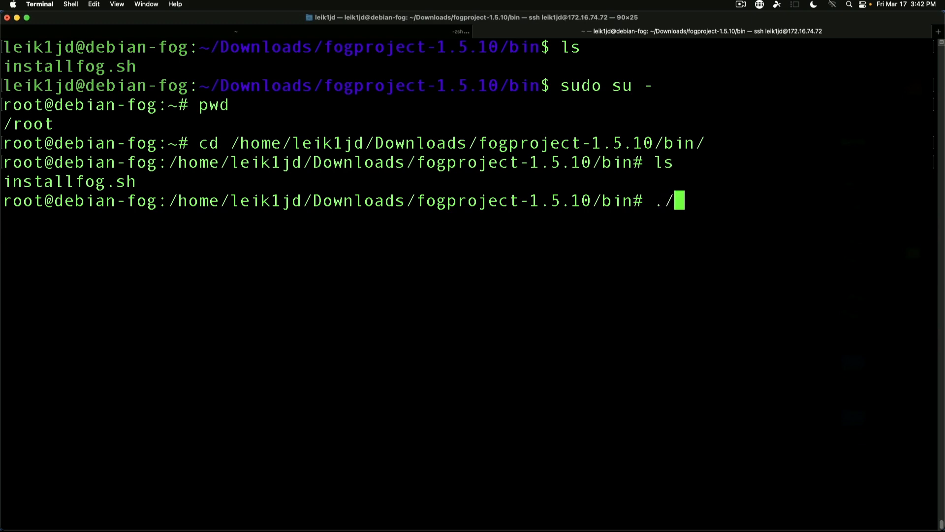
pyautogui.write('installfog.sh')
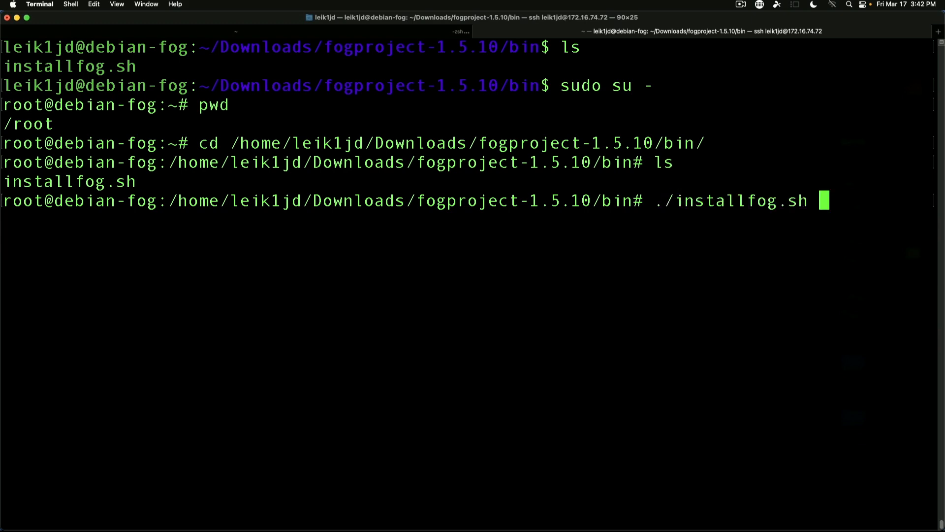
pyautogui.press('enter')
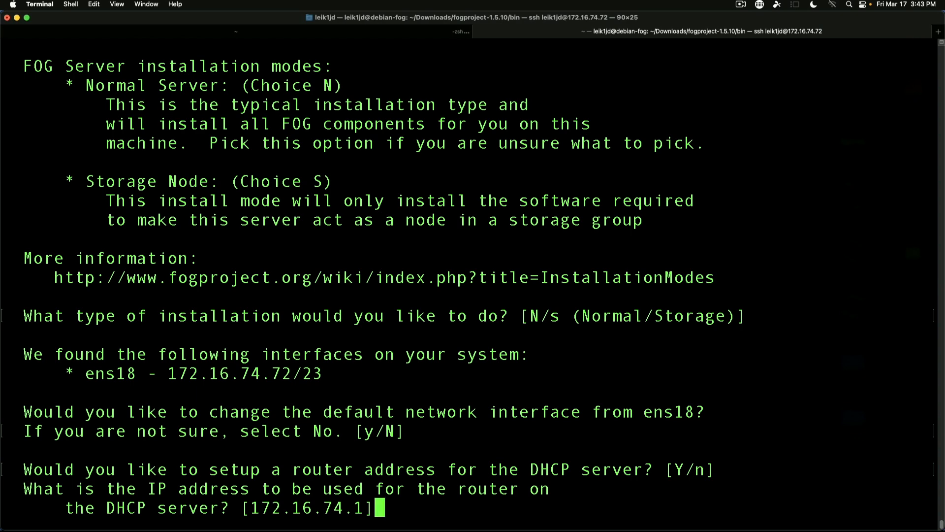
# Accept the suggested router address 172.16.74.1 for DHCP.
pyautogui.press('enter')
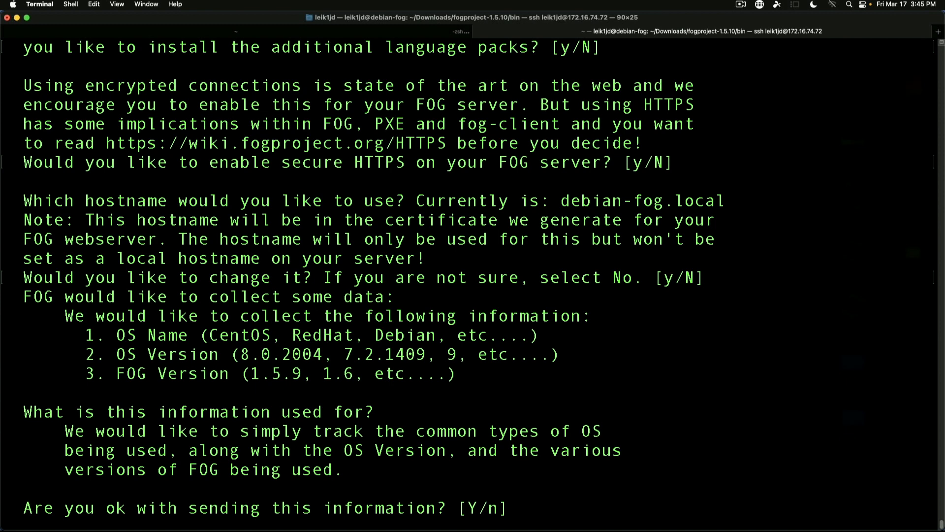
# Answer n to sending usage data and highlight the Option 066/067 notes.
pyautogui.write('n')
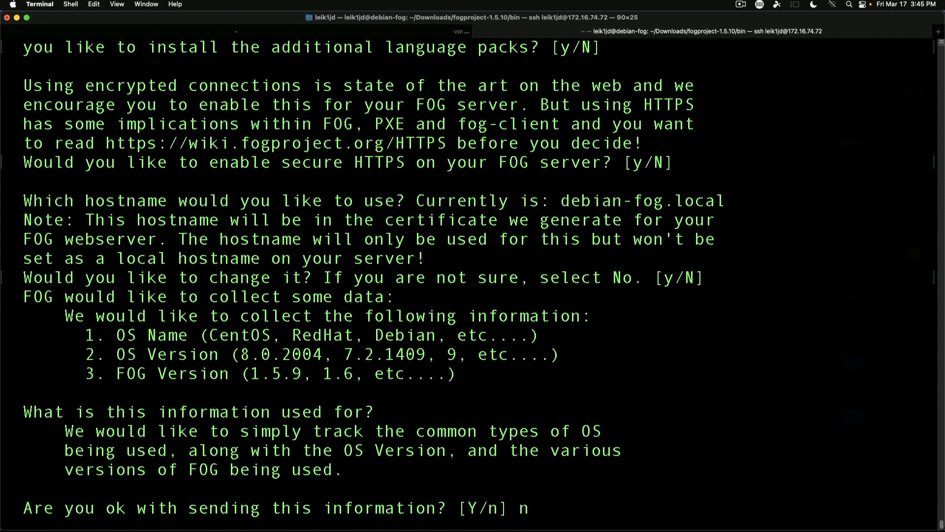
pyautogui.press('enter')
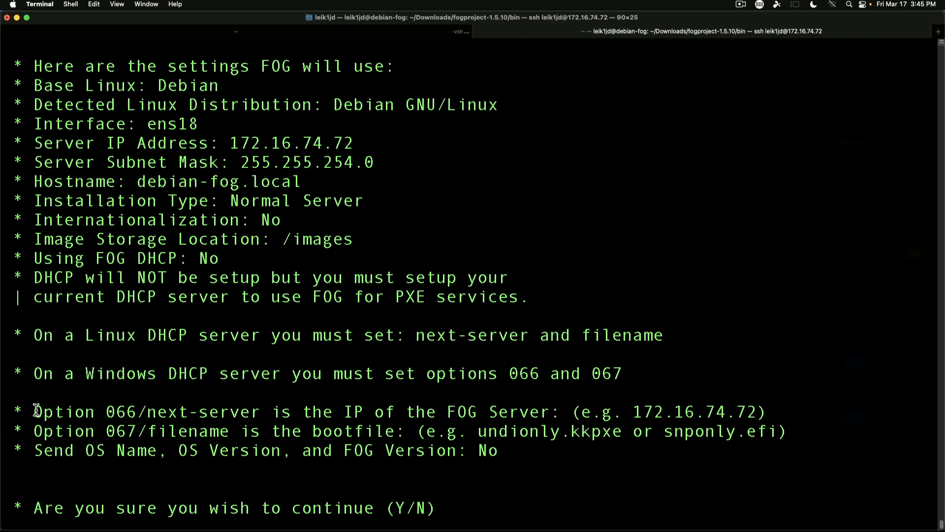
pyautogui.moveTo(35, 412); pyautogui.dragTo(265, 411)
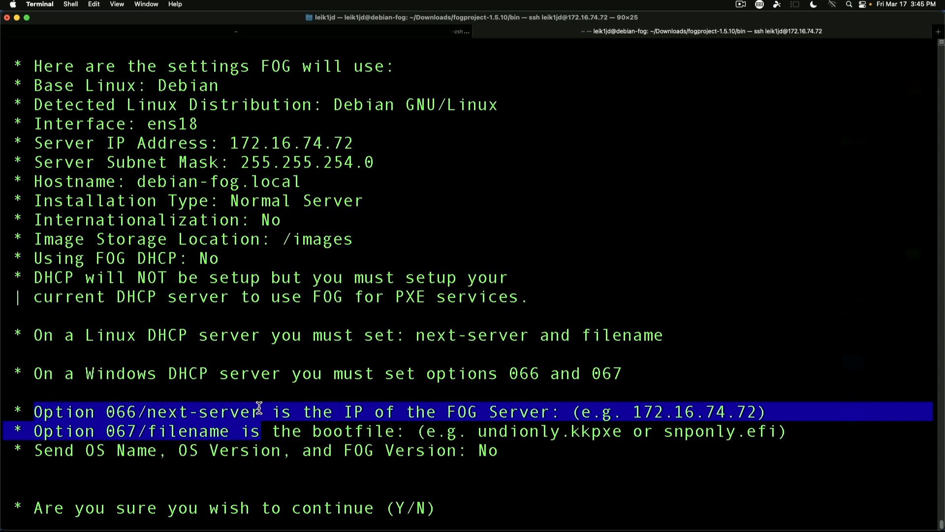
pyautogui.moveTo(150, 445)
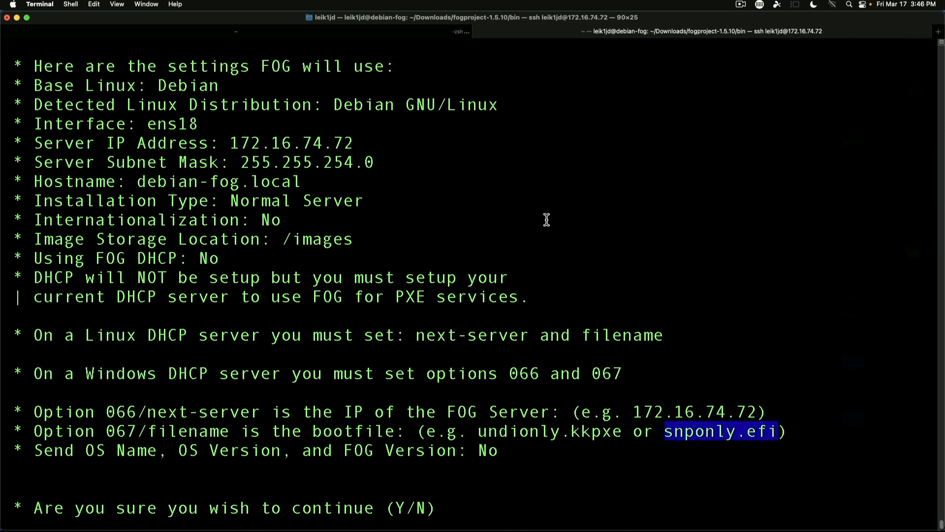
# Confirm the settings summary with y to start the FOG installation.
pyautogui.write('y')
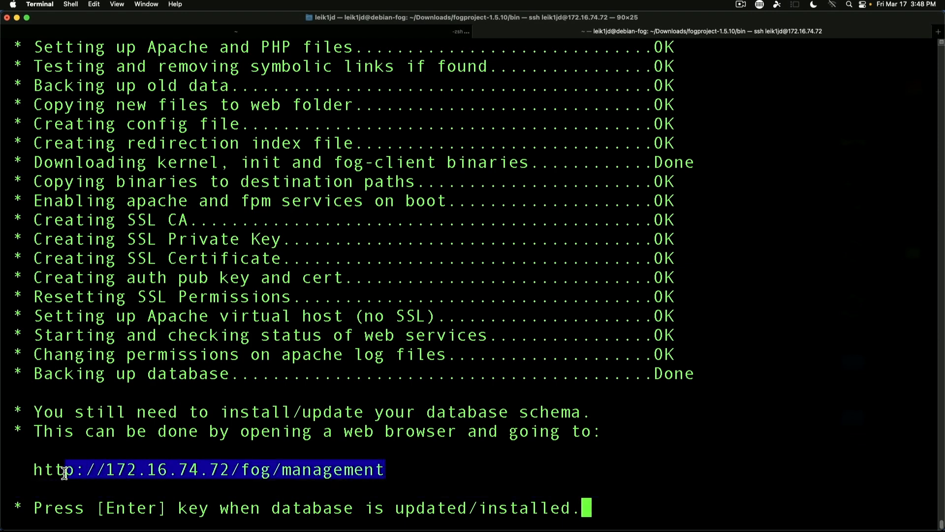
# Open the management URL and run Install/Update Now for the database schema.
pyautogui.rightClick(63, 470)
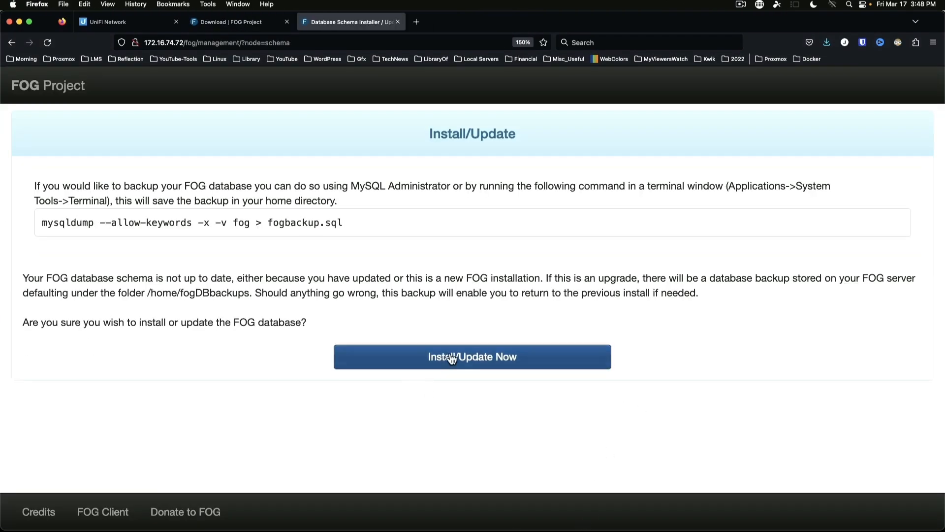
pyautogui.moveTo(478, 361)
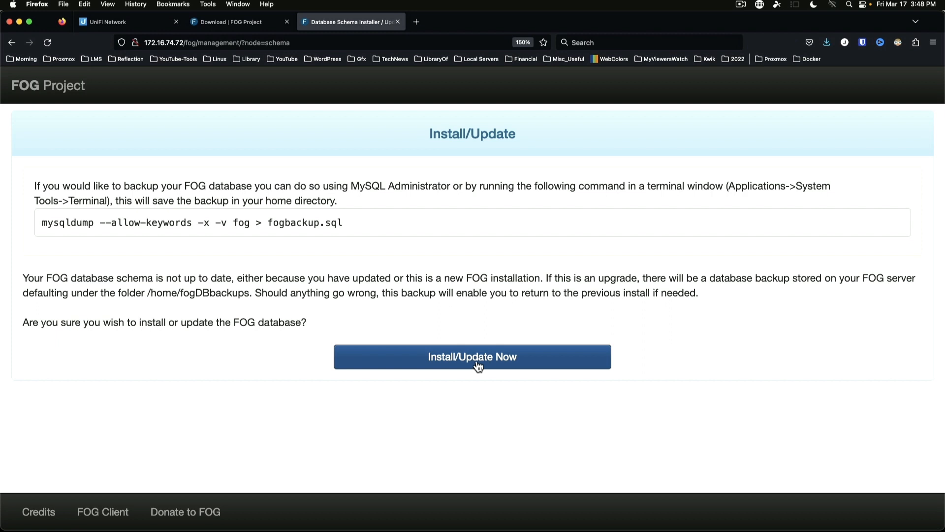
pyautogui.click(472, 357)
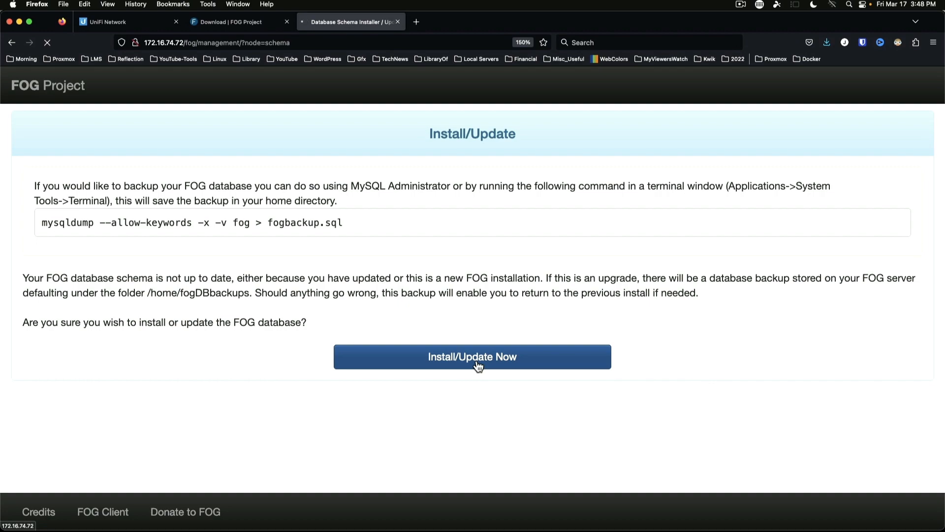
pyautogui.click(472, 356)
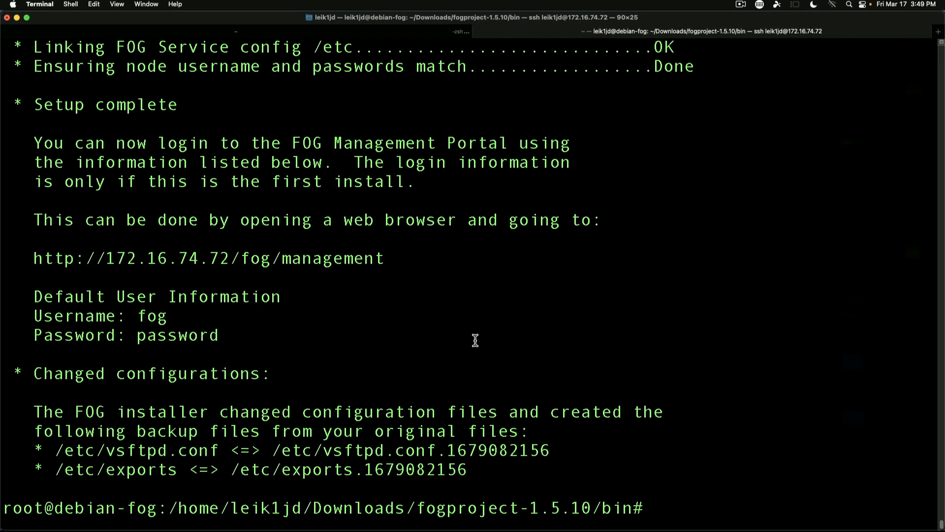
pyautogui.moveTo(473, 331)
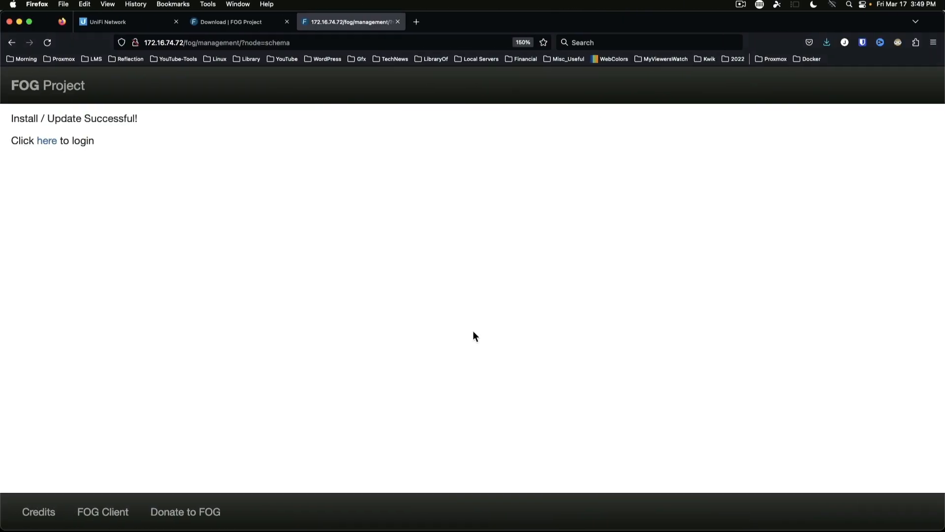
pyautogui.moveTo(54, 215)
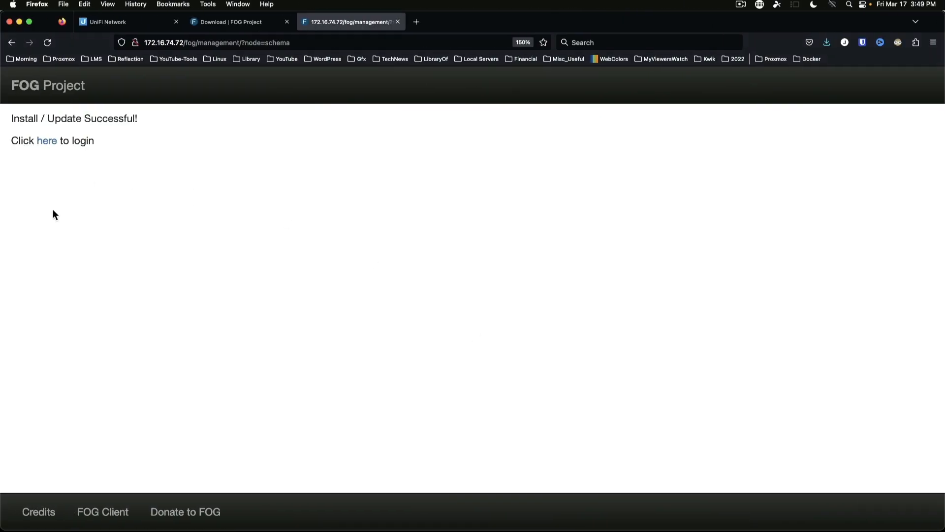
# Log in as fog, dismiss the save-password bar, and scroll the dashboard.
pyautogui.click(46, 141)
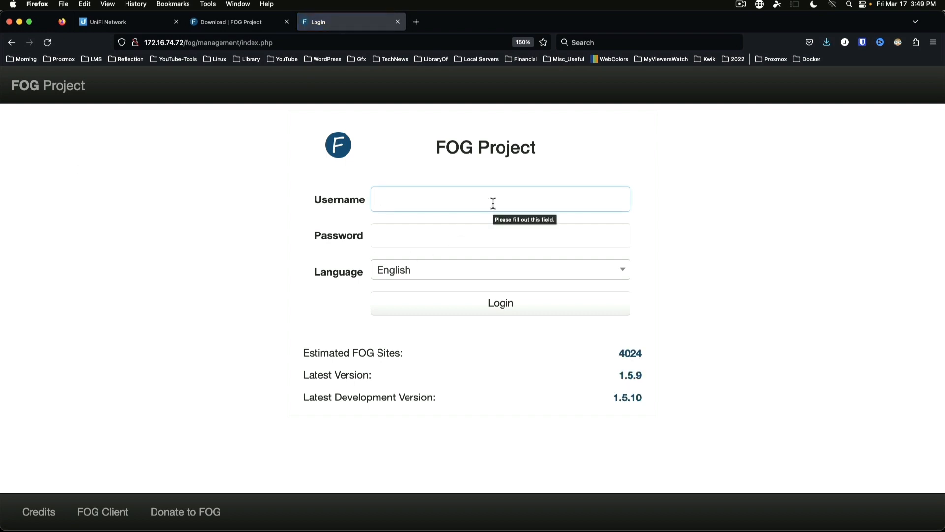
pyautogui.write('fog')
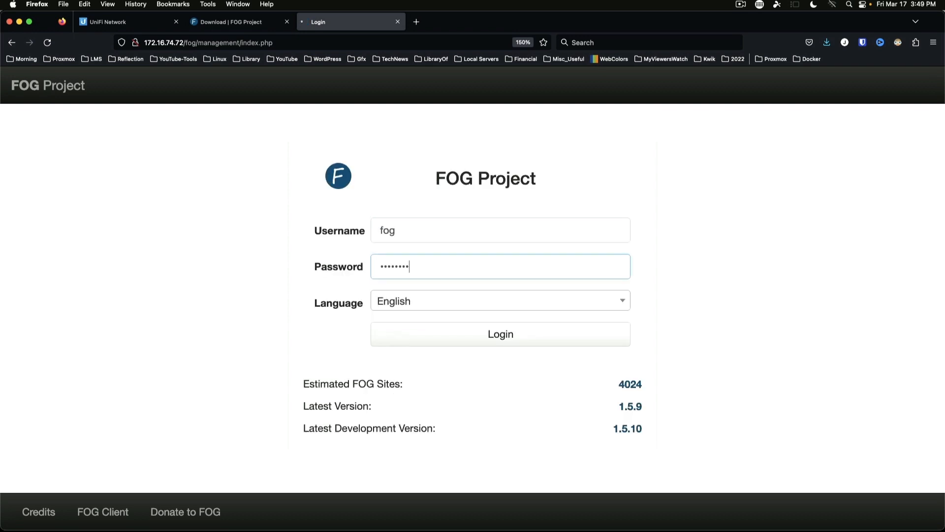
pyautogui.click(499, 333)
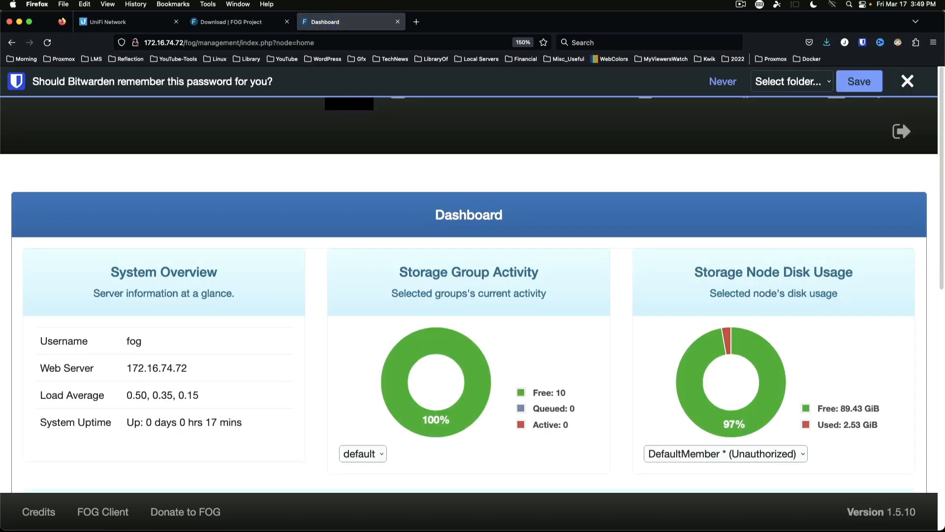
pyautogui.click(906, 81)
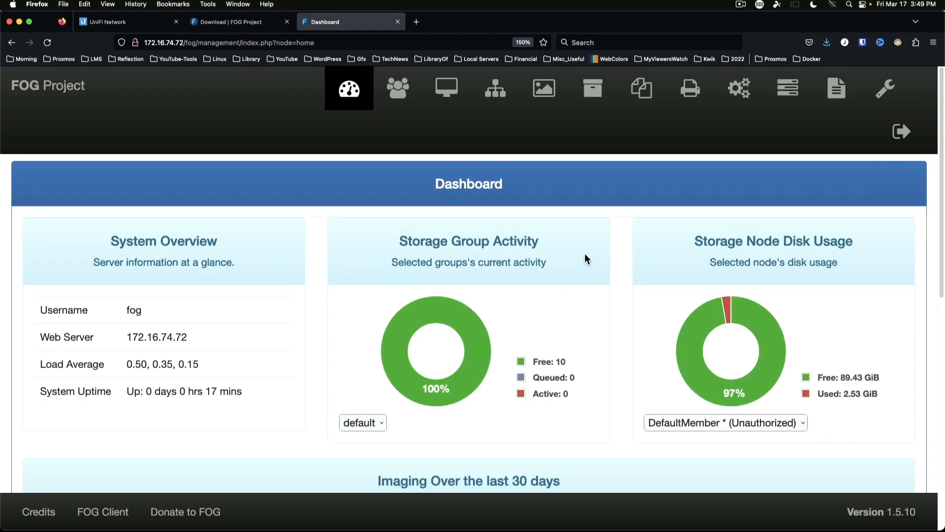
pyautogui.moveTo(596, 258)
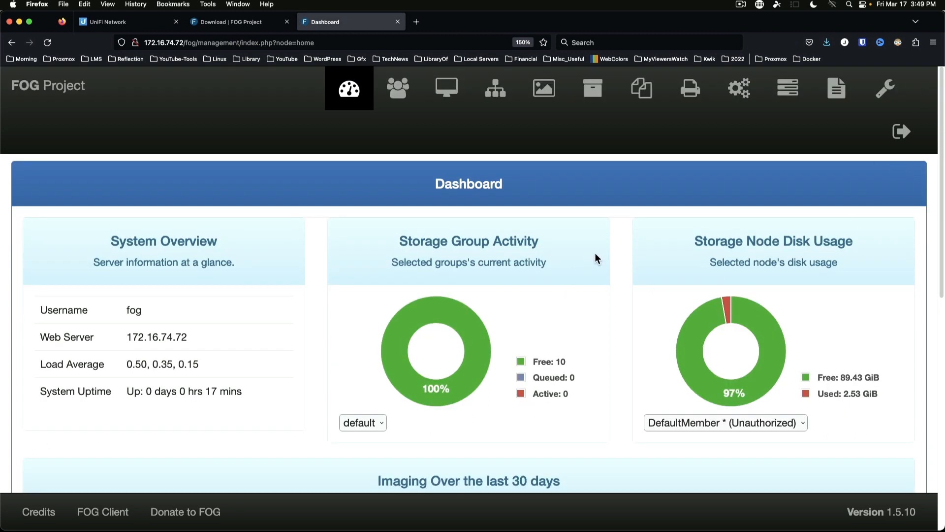
pyautogui.scroll(-3)
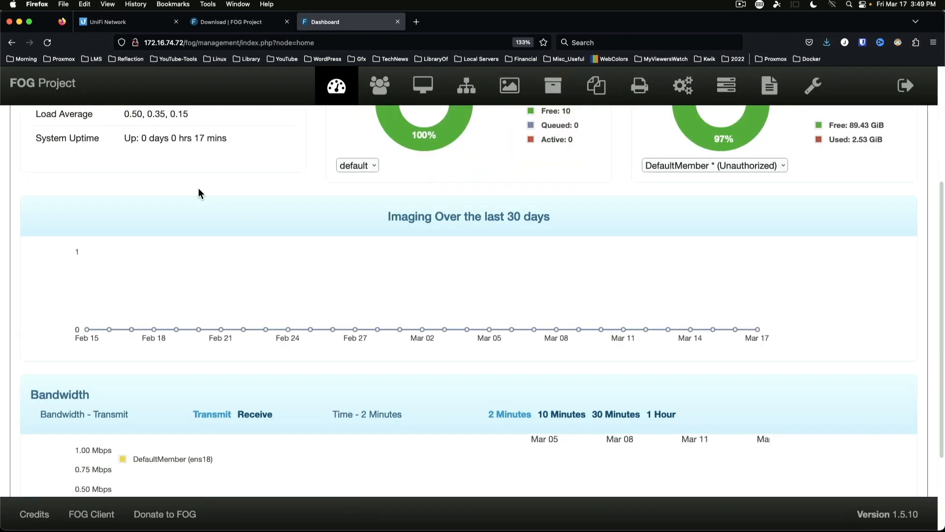
pyautogui.moveTo(395, 79)
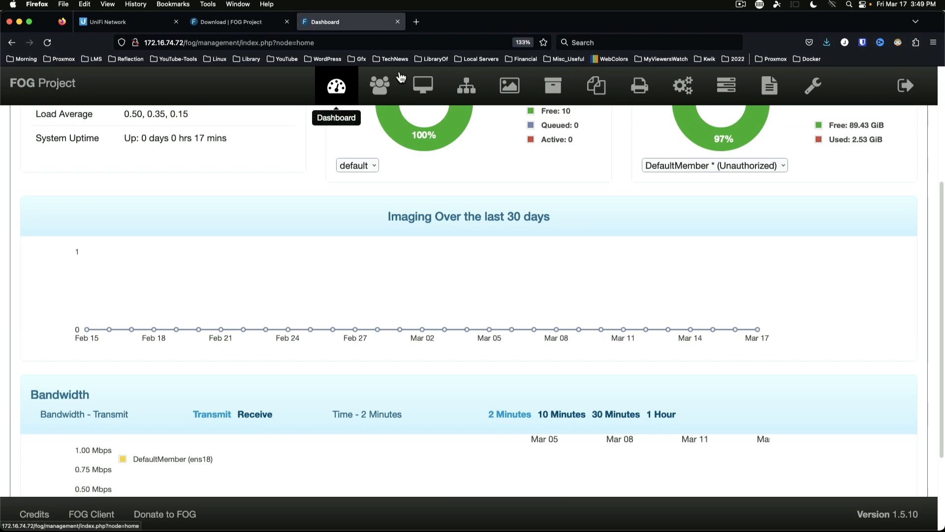
pyautogui.scroll(-3)
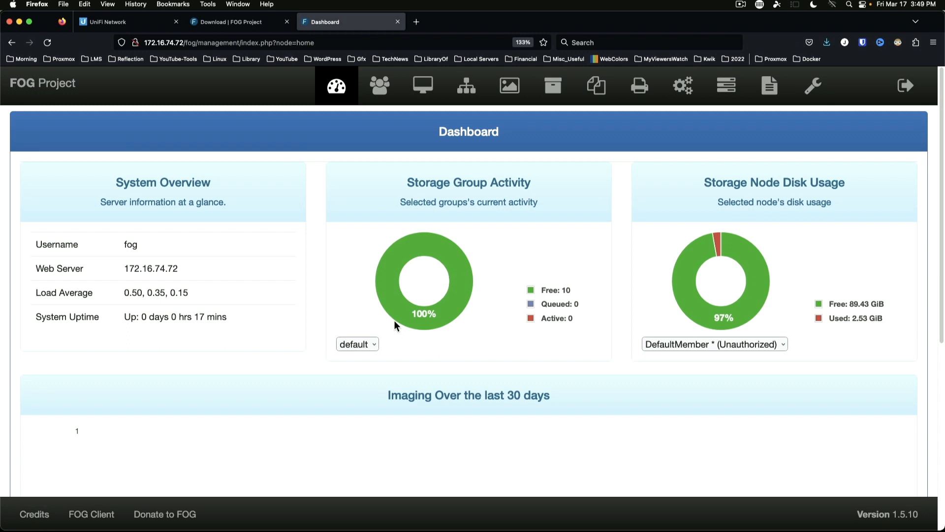
pyautogui.moveTo(369, 292)
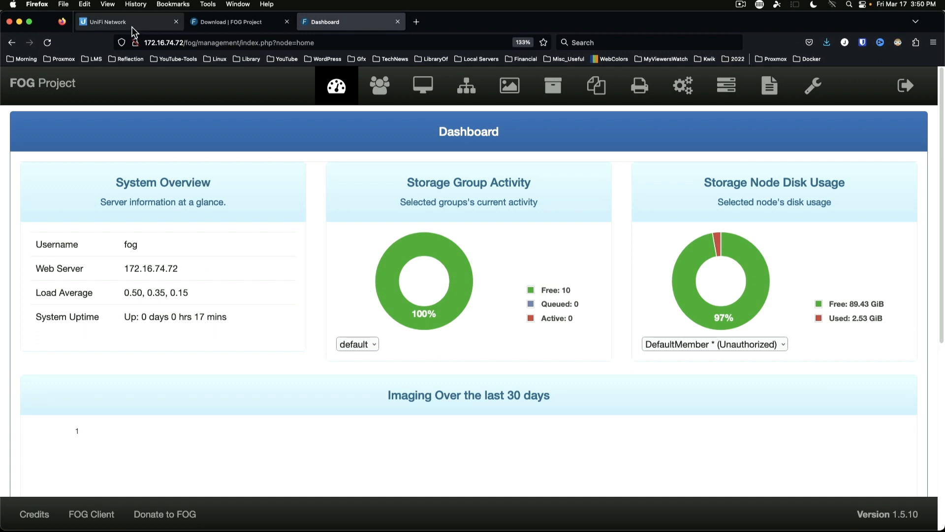
pyautogui.moveTo(130, 30)
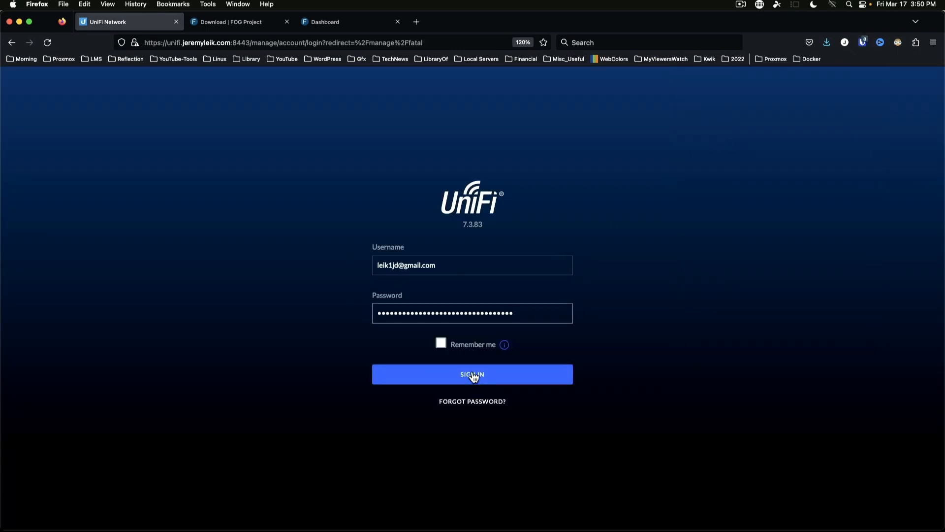
# Sign in to UniFi, select MainLAN, and scroll to its DHCP range.
pyautogui.click(472, 375)
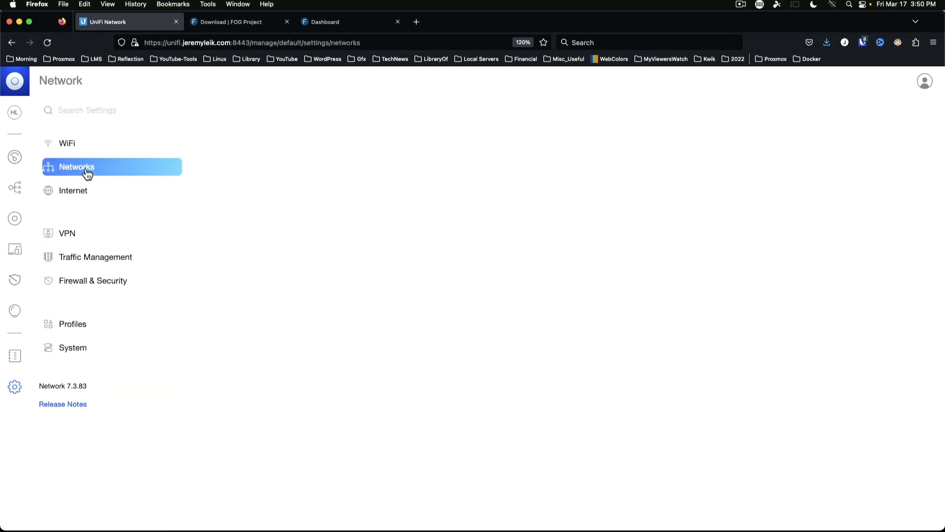
pyautogui.click(88, 175)
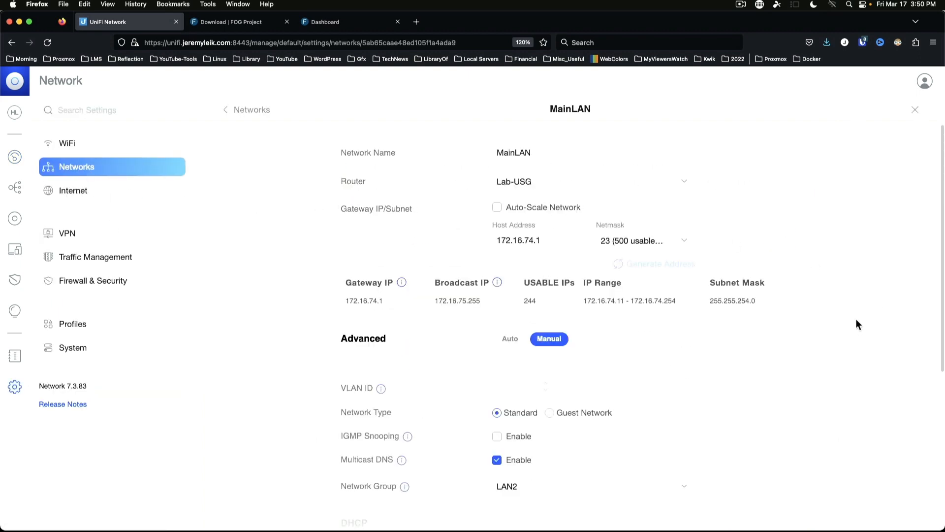
pyautogui.scroll(-3)
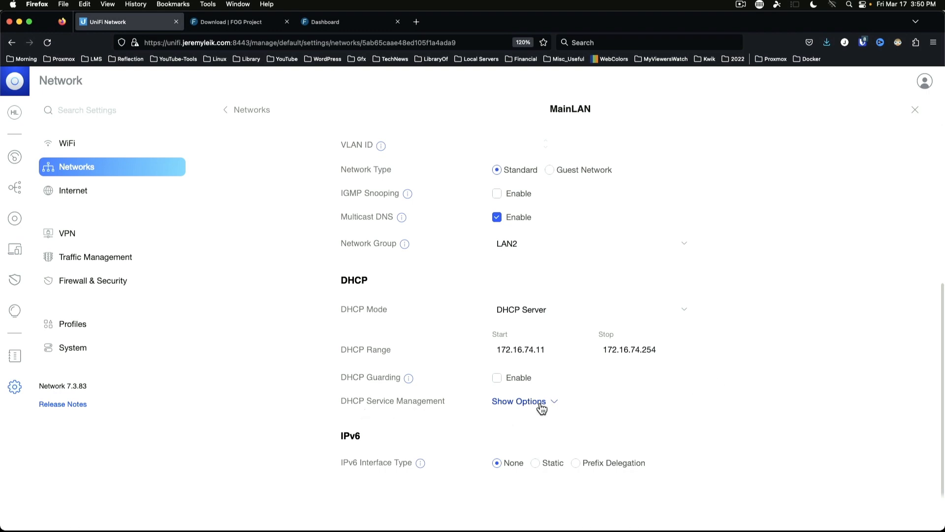
# Set MainLAN's network boot server to 172.16.74.72 with filename undionly.kkpxe, and apply.
pyautogui.click(518, 400)
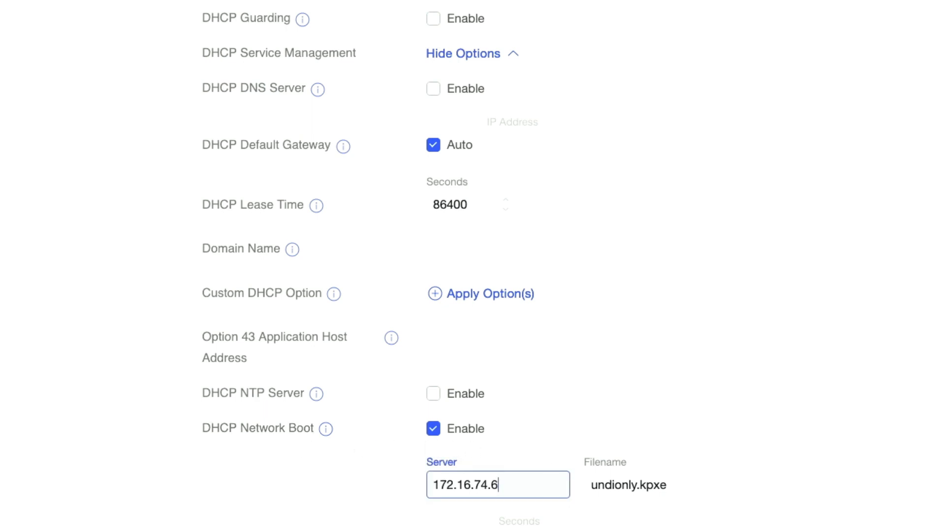
pyautogui.write('2')
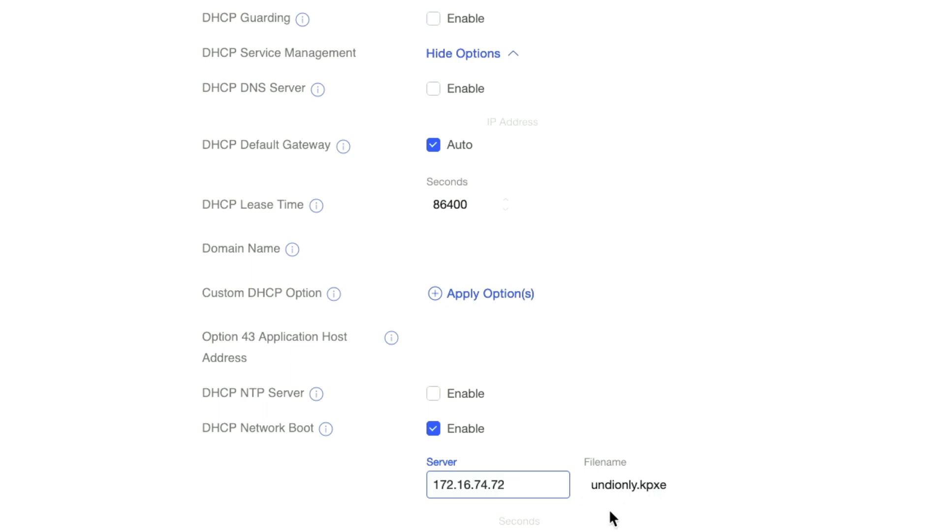
pyautogui.click(655, 484)
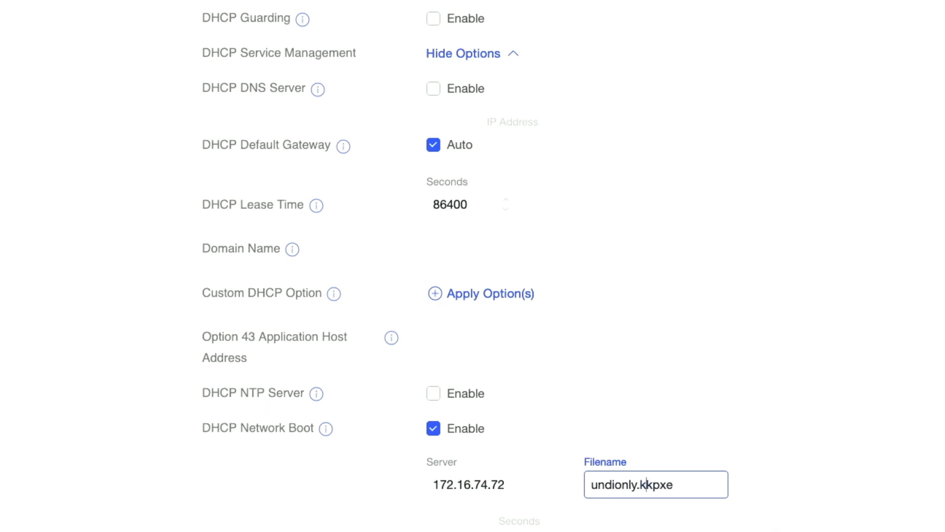
pyautogui.click(597, 510)
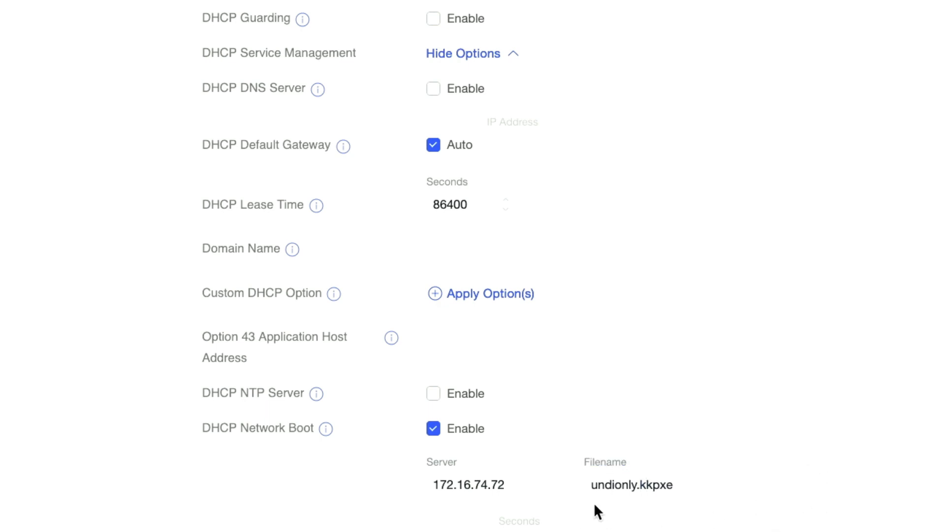
pyautogui.moveTo(656, 512)
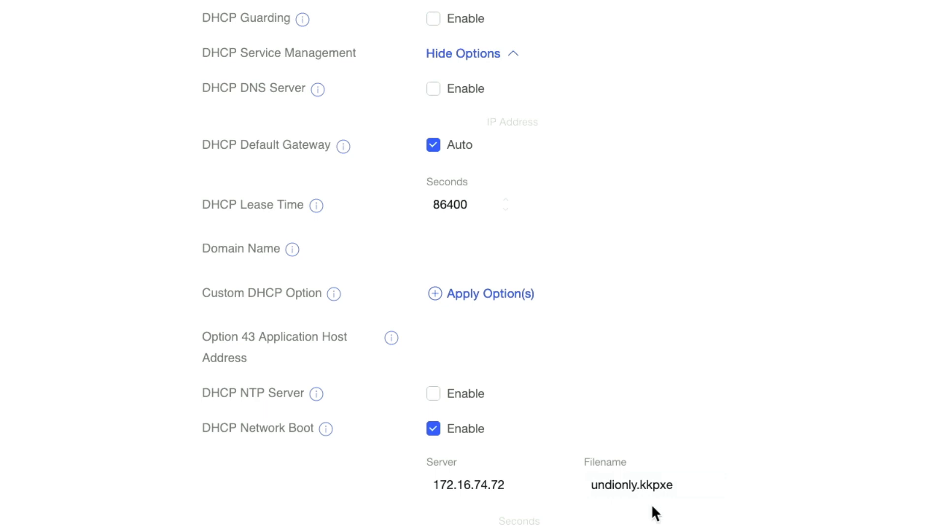
pyautogui.moveTo(690, 508)
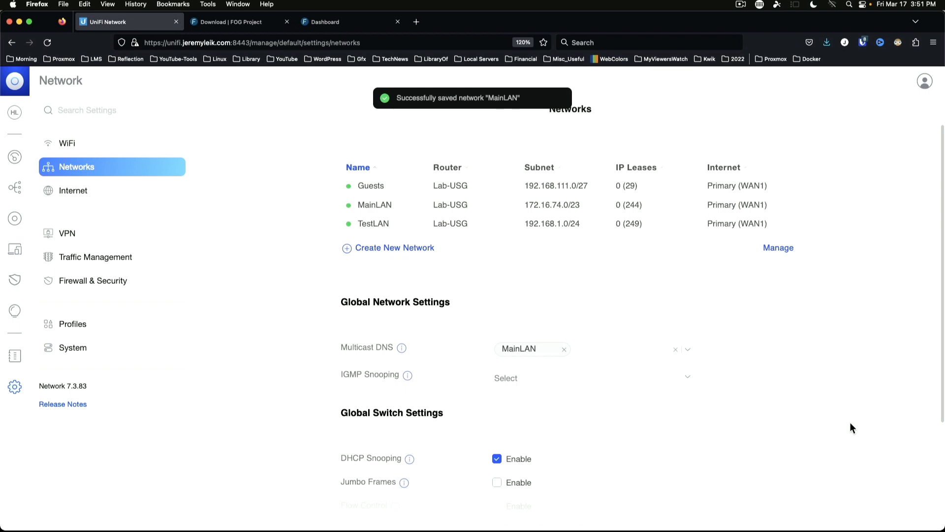
pyautogui.moveTo(594, 326)
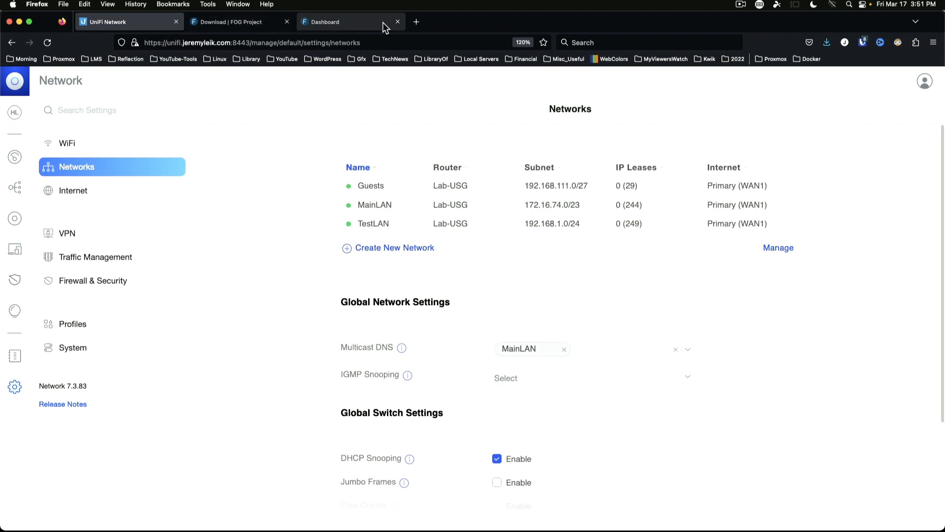
# Create a second FOG user account with User API Enabled.
pyautogui.click(351, 22)
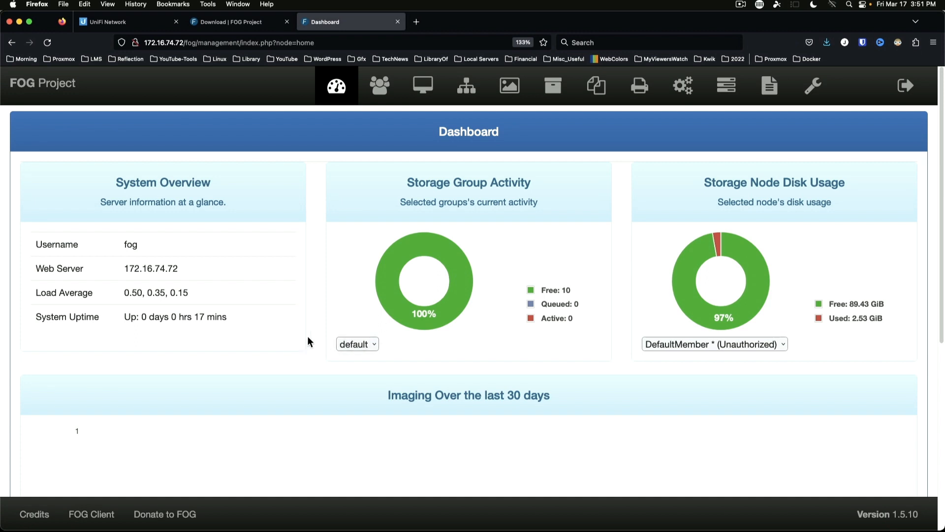
pyautogui.moveTo(379, 86)
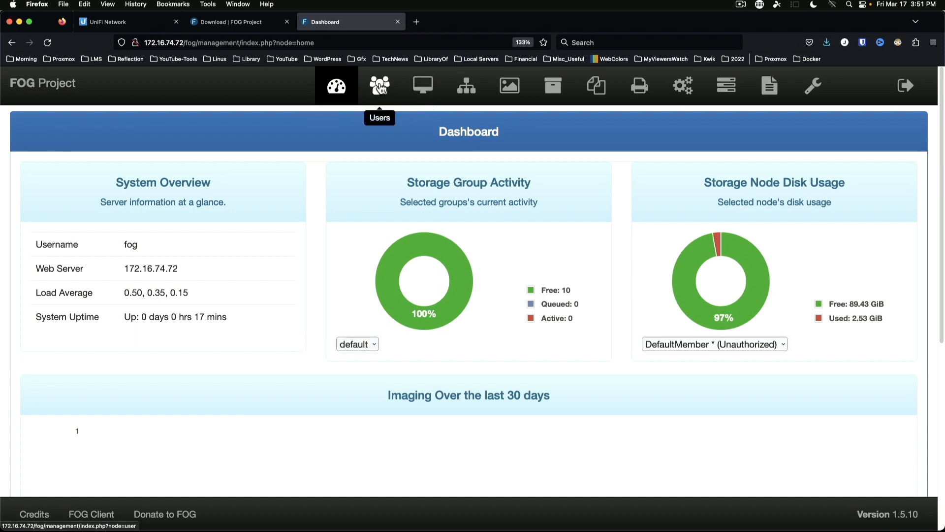
pyautogui.click(379, 85)
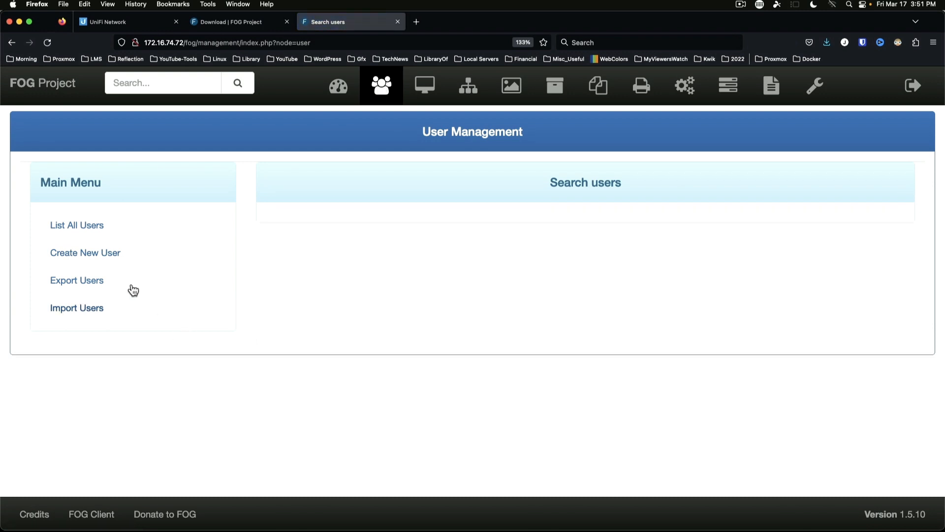
pyautogui.click(77, 225)
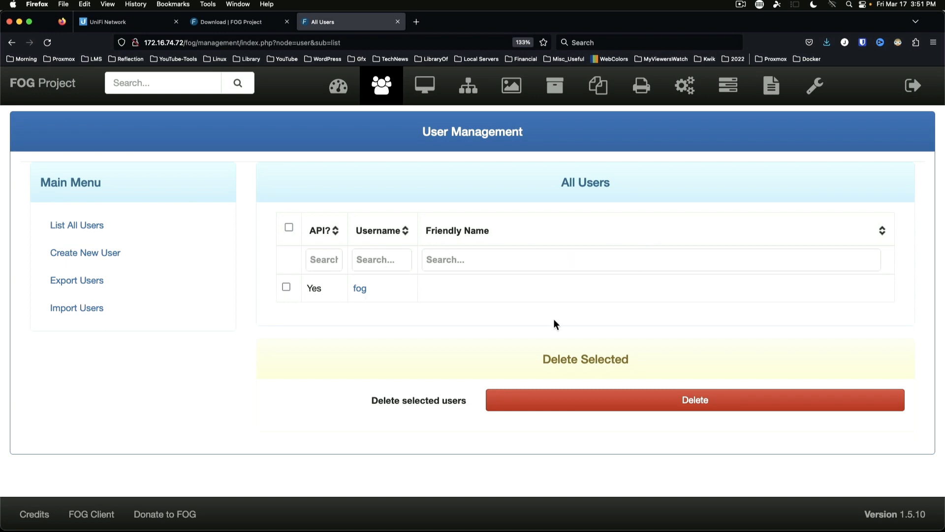
pyautogui.click(84, 253)
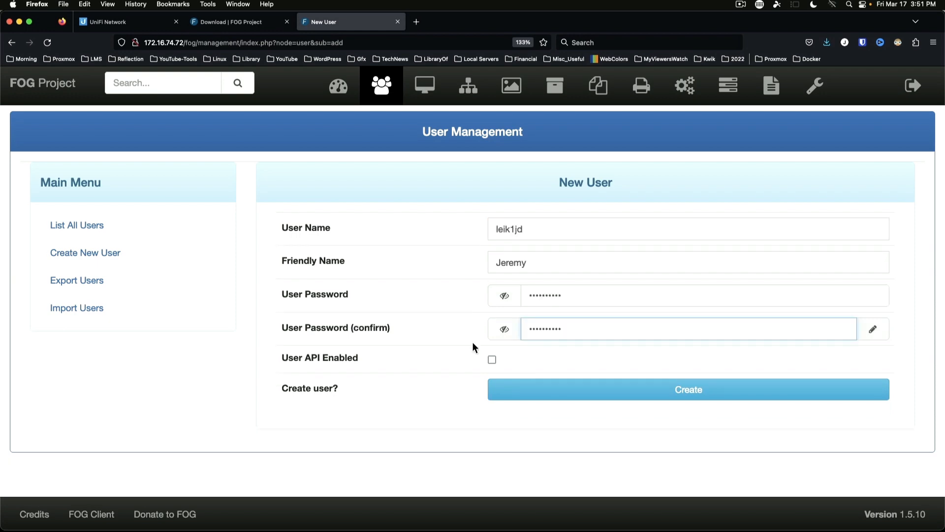
pyautogui.click(492, 359)
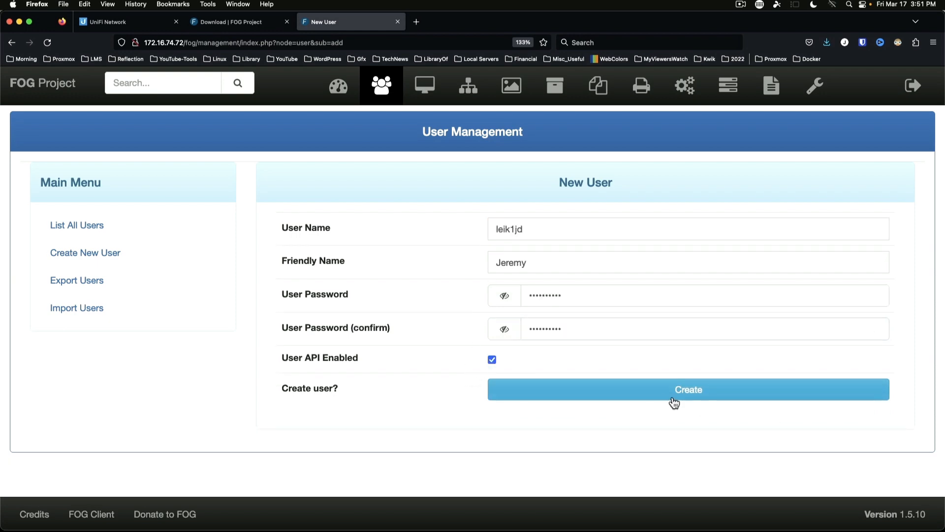
pyautogui.click(687, 388)
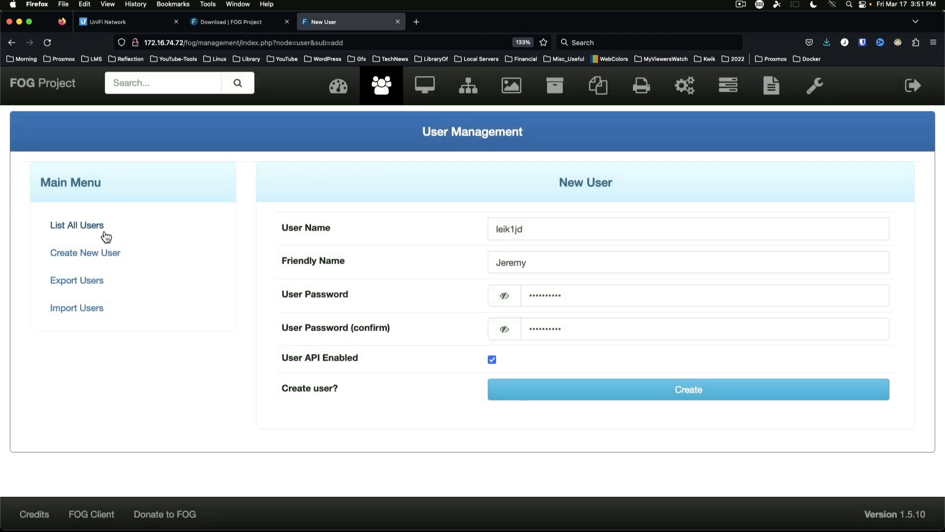
# List all users and view the fog user's password change form.
pyautogui.click(77, 225)
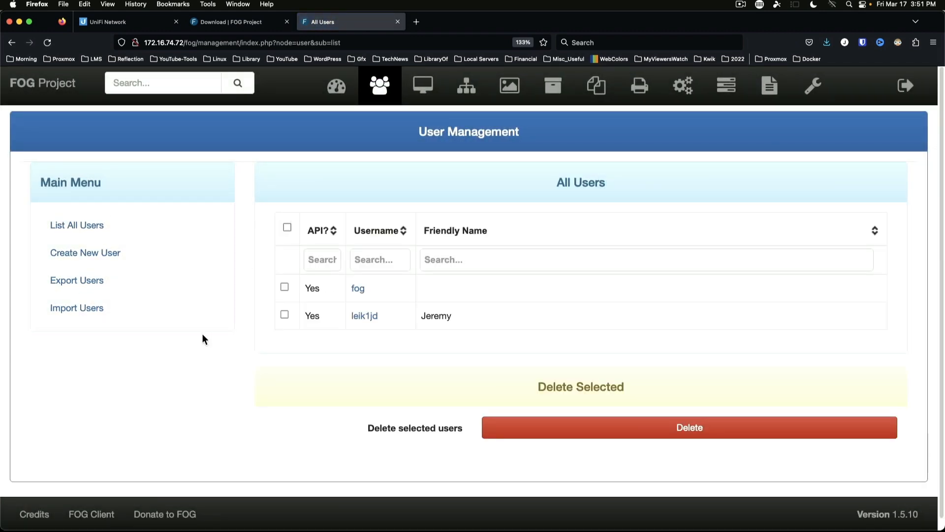
pyautogui.moveTo(364, 316)
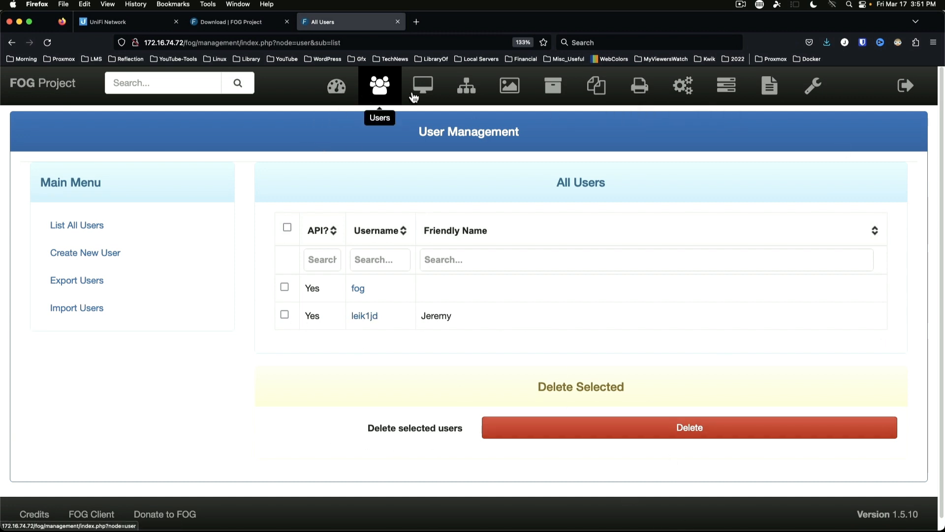
pyautogui.moveTo(250, 410)
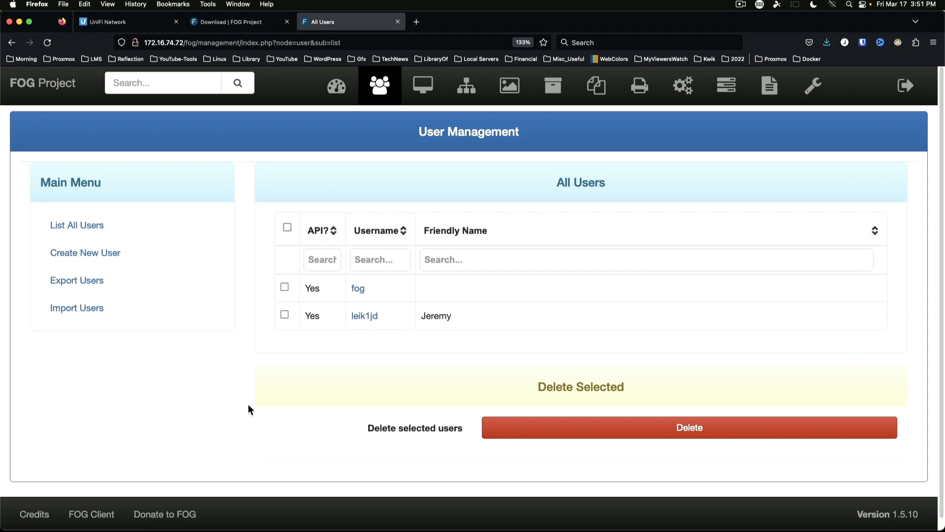
pyautogui.click(358, 287)
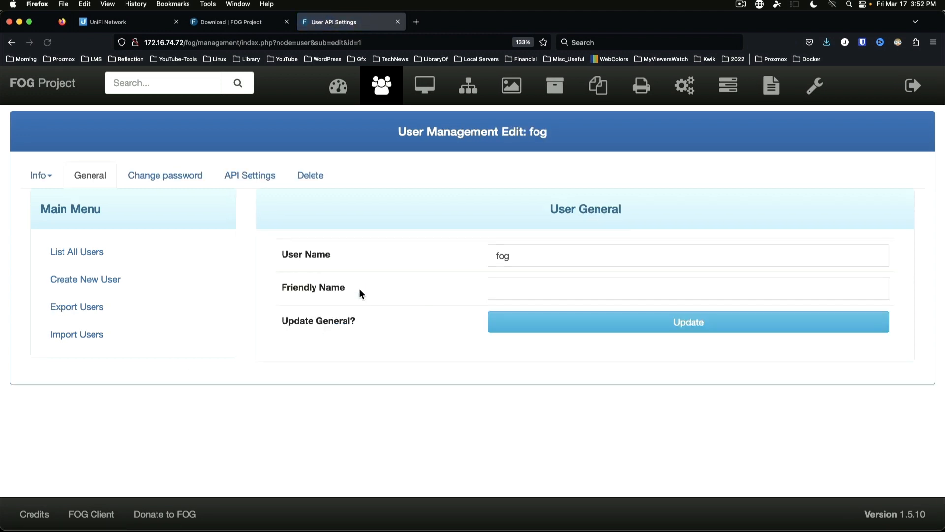
pyautogui.moveTo(337, 350)
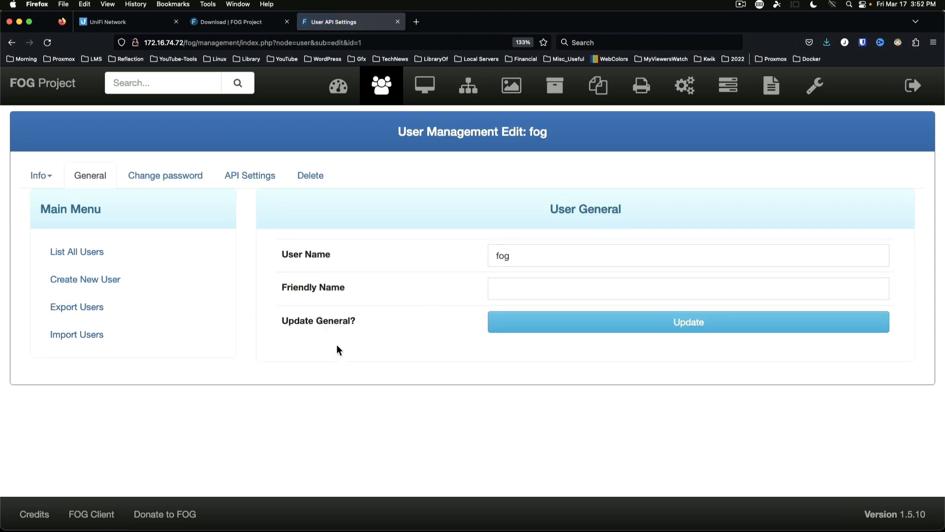
pyautogui.click(166, 176)
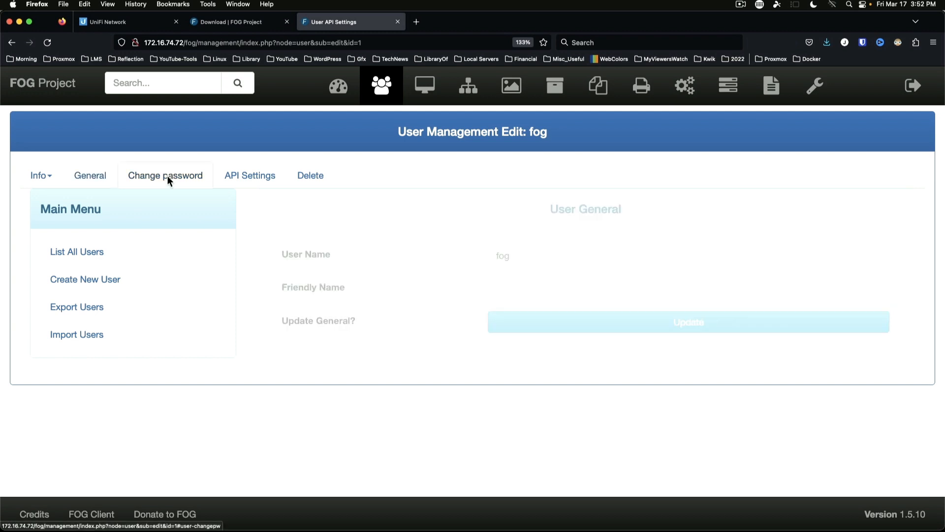
pyautogui.click(165, 175)
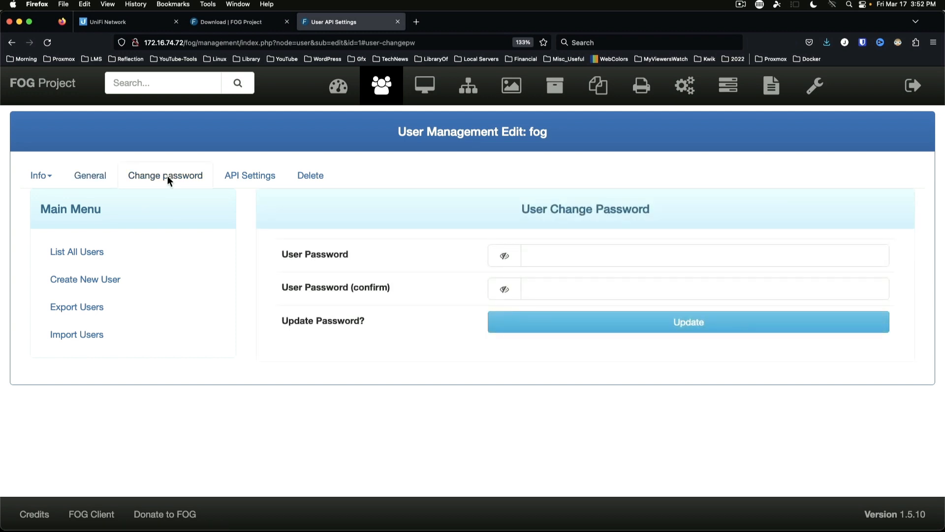
pyautogui.moveTo(172, 199)
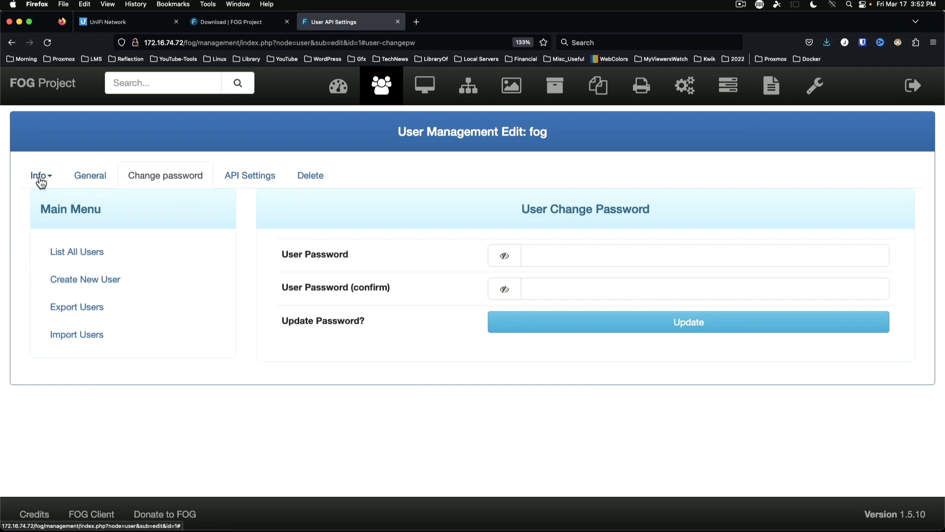
pyautogui.moveTo(424, 85)
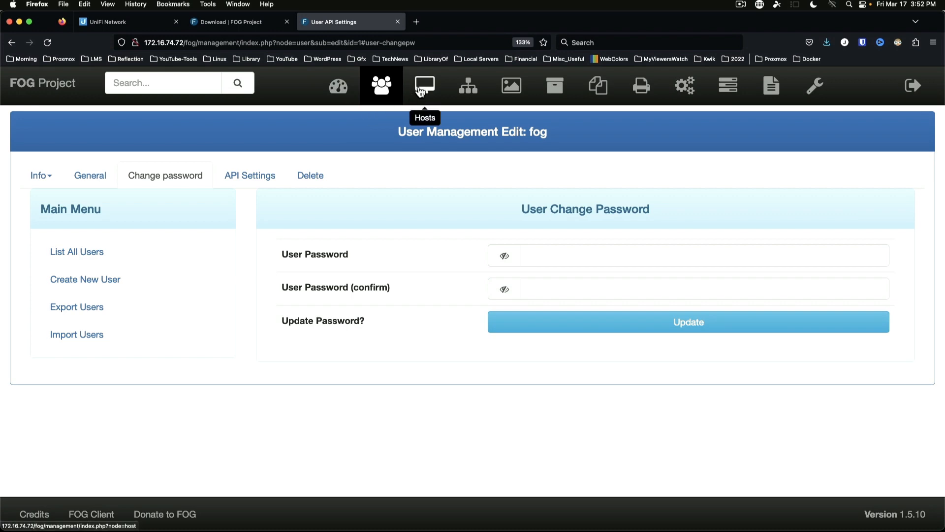
pyautogui.click(425, 86)
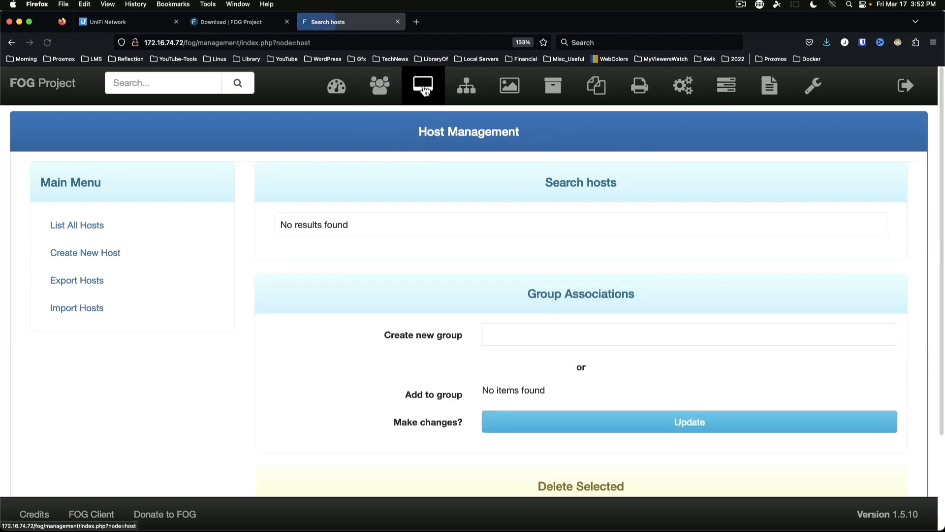
# Show FOG's All Hosts list, which is empty.
pyautogui.click(77, 225)
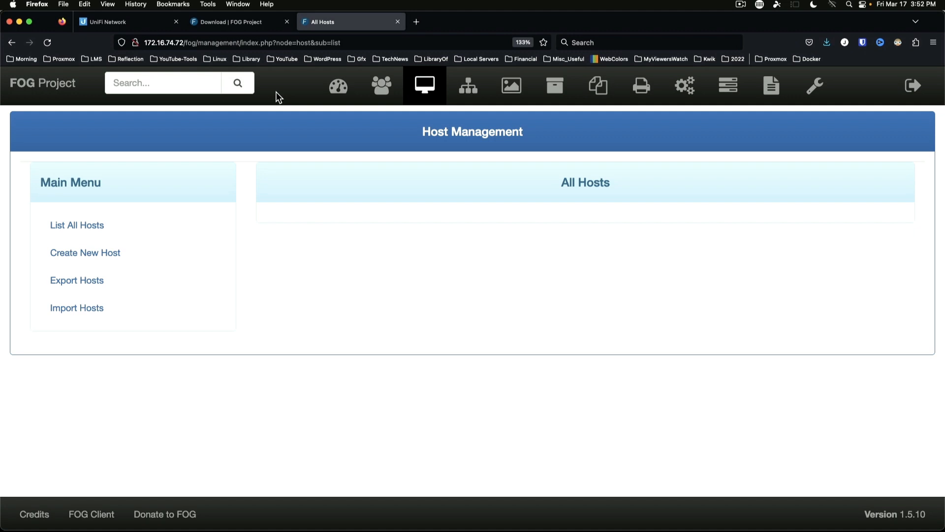
pyautogui.moveTo(236, 22)
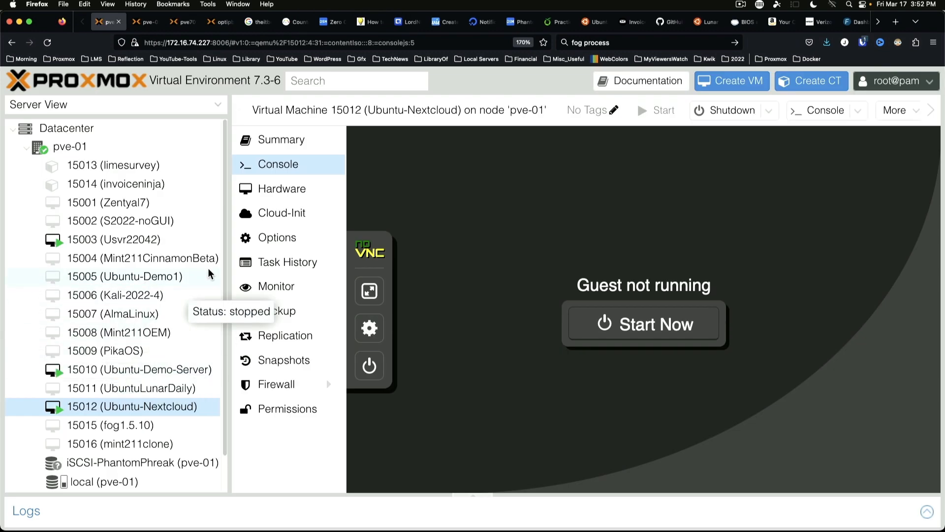
# Start VM 15006 (Kali-2022-4) so it network-boots into the FOG menu.
pyautogui.click(117, 295)
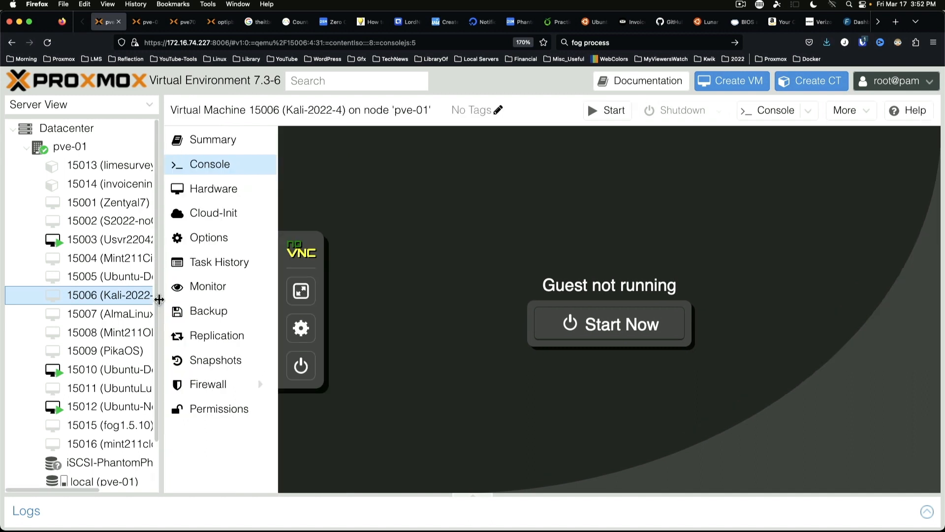
pyautogui.moveTo(601, 333)
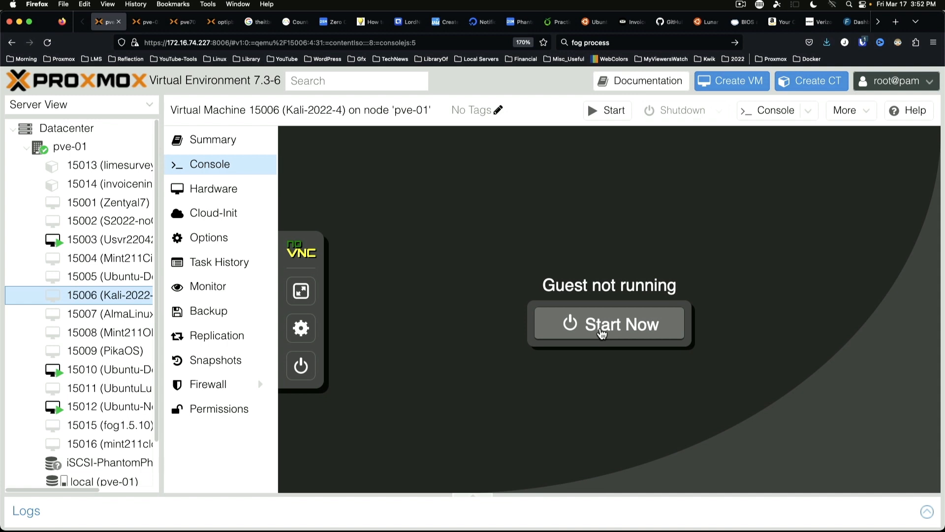
pyautogui.click(609, 323)
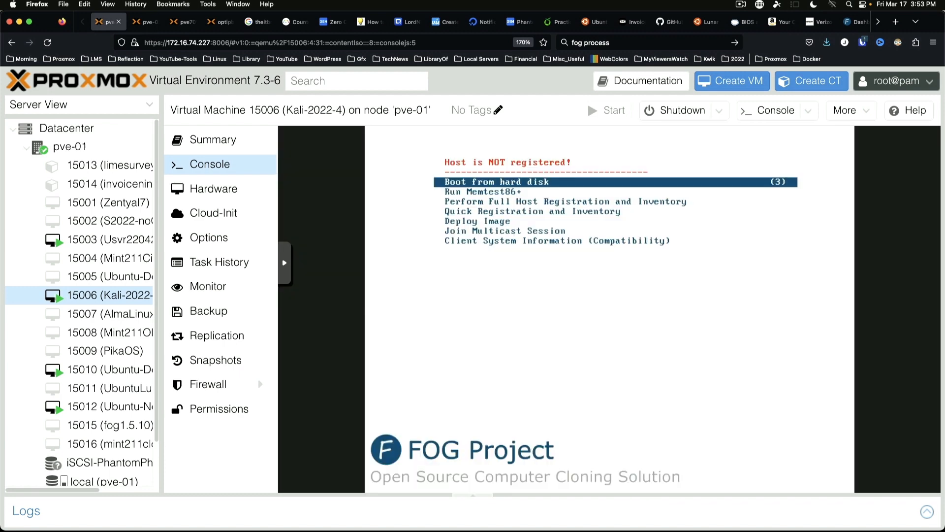
# Choose host registration in the FOG boot menu and enter hostname kali2022.
pyautogui.press('Down')
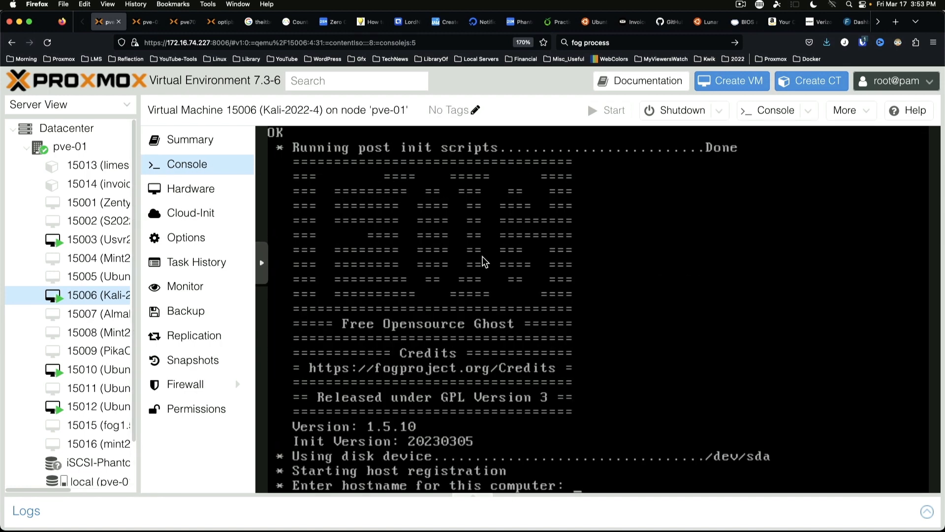
pyautogui.write('kali')
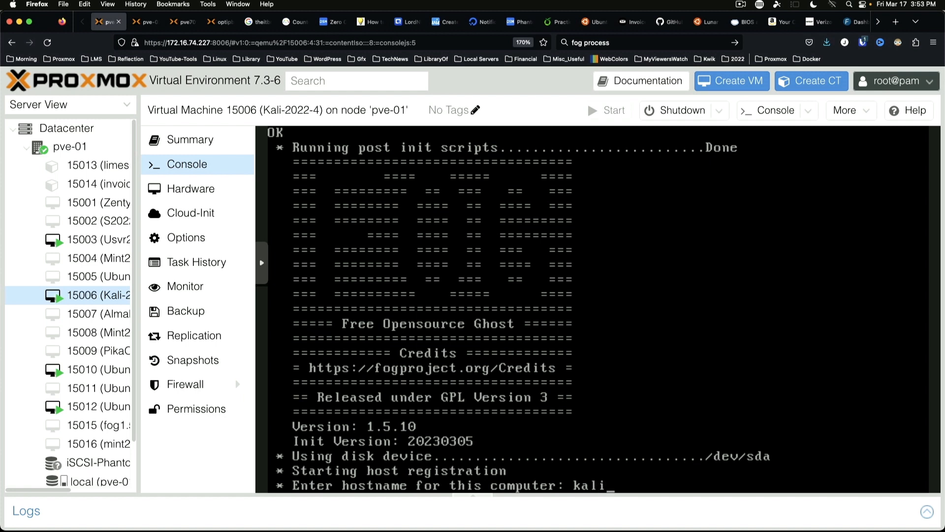
pyautogui.write('2022')
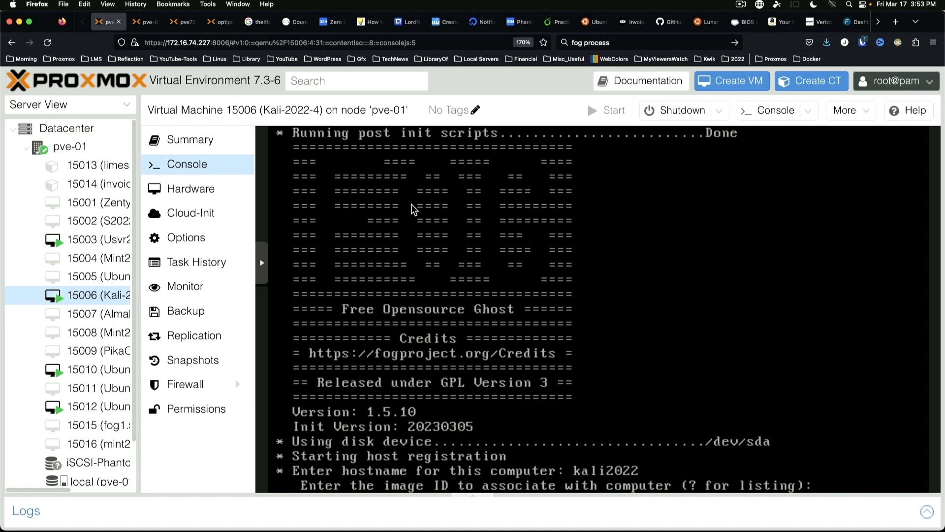
pyautogui.click(237, 4)
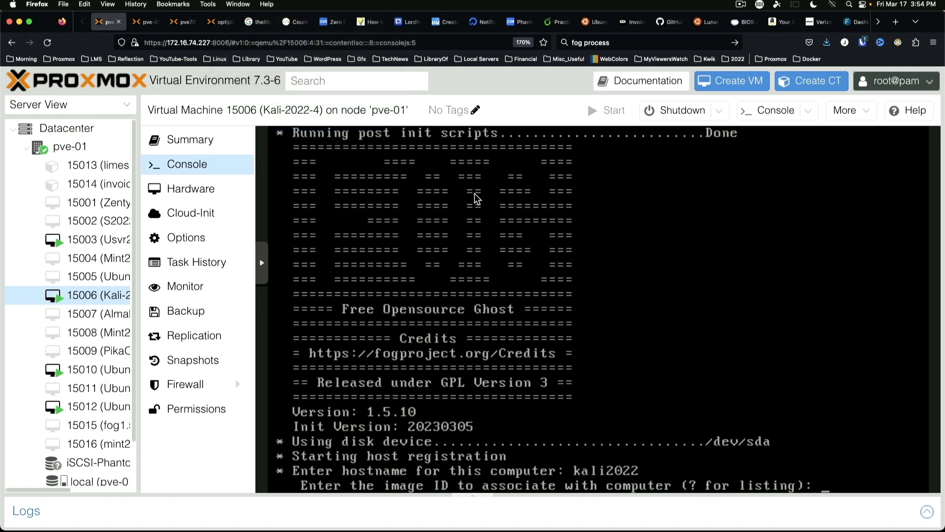
pyautogui.click(350, 22)
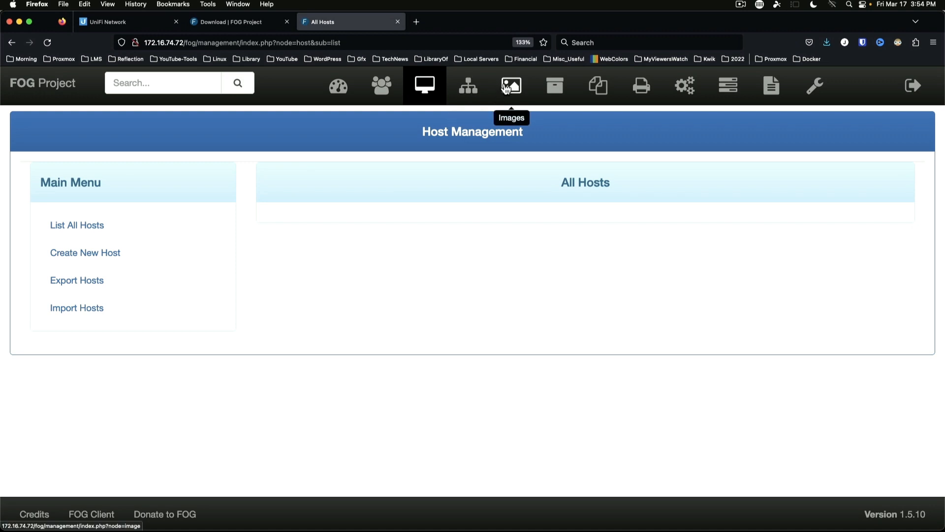
# Add FOG image kali2022 with Linux as the operating system.
pyautogui.click(511, 85)
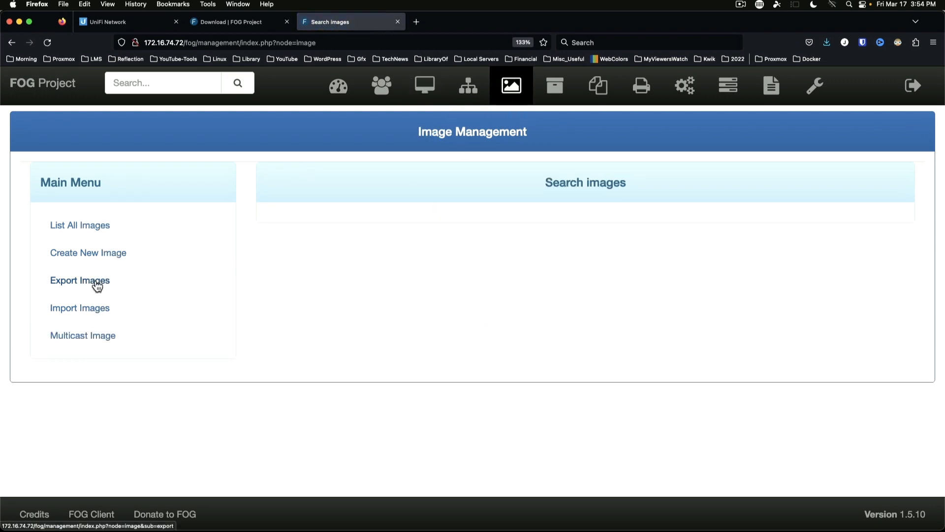
pyautogui.click(89, 252)
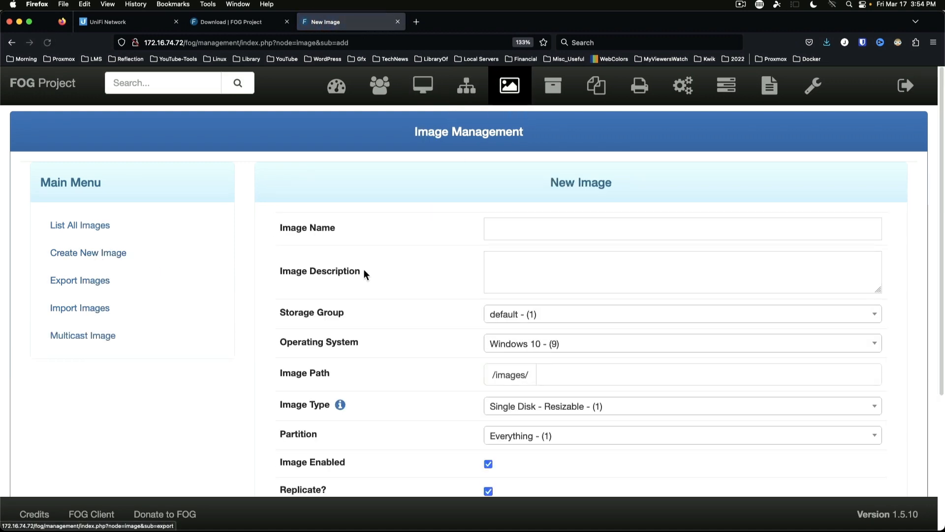
pyautogui.write('kali2022')
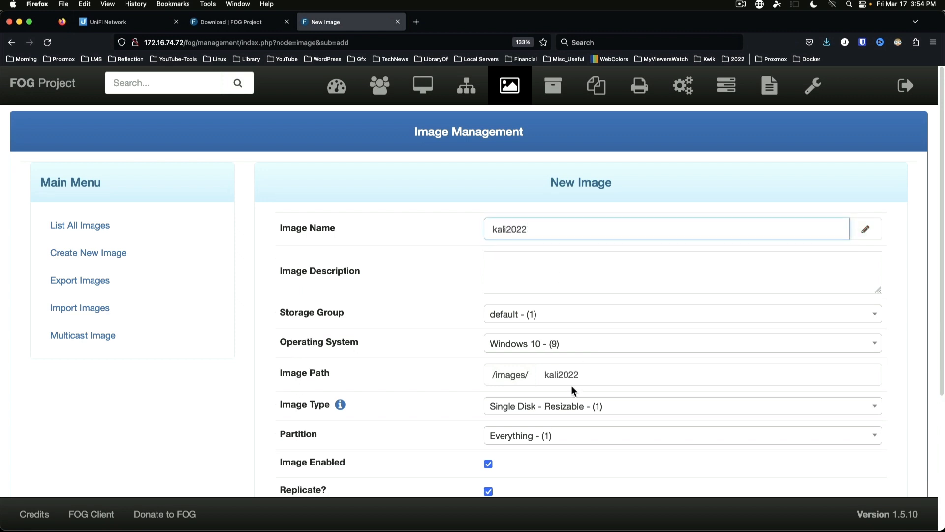
pyautogui.click(682, 343)
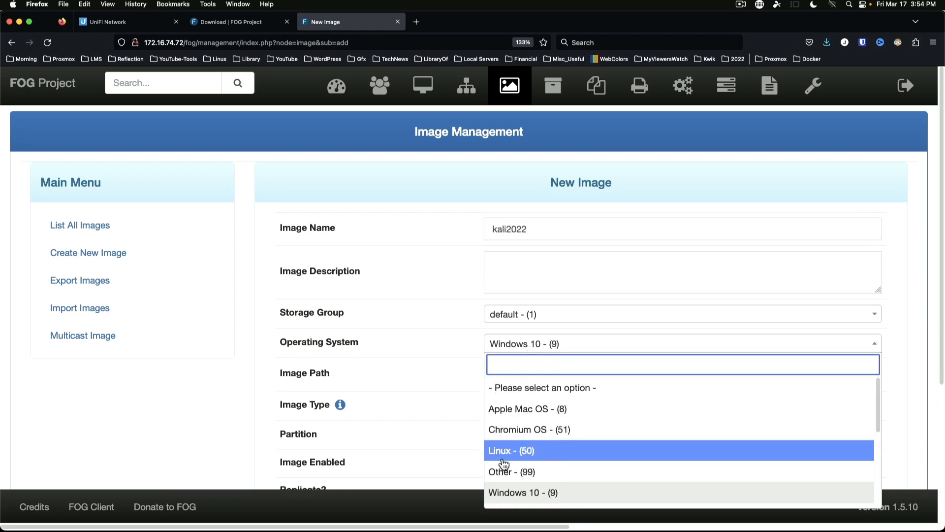
pyautogui.click(510, 451)
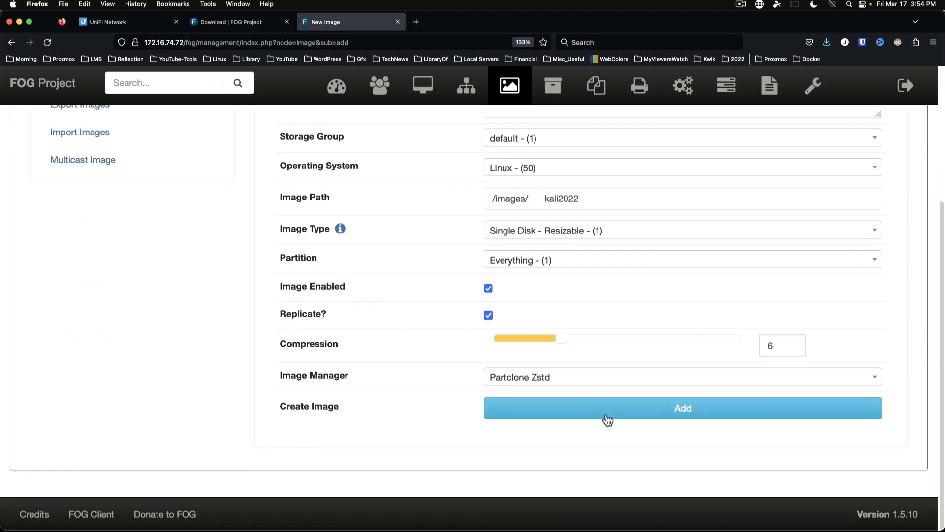
pyautogui.click(682, 408)
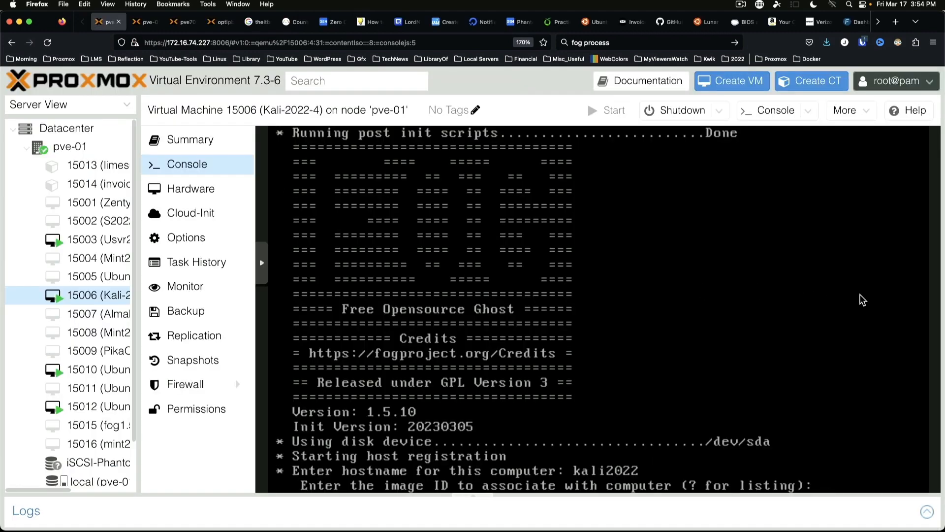
# Assign image ID 1 and accept the remaining registration prompts with defaults.
pyautogui.write('?')
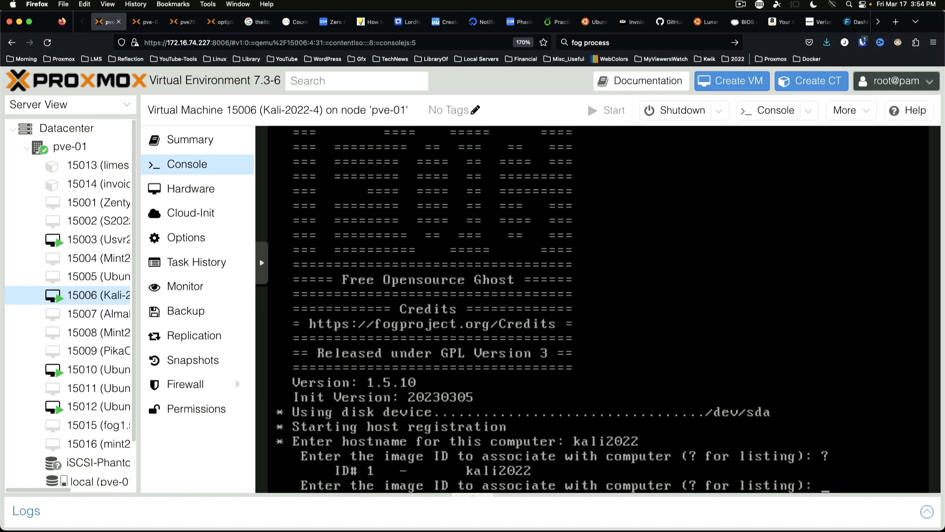
pyautogui.write('1')
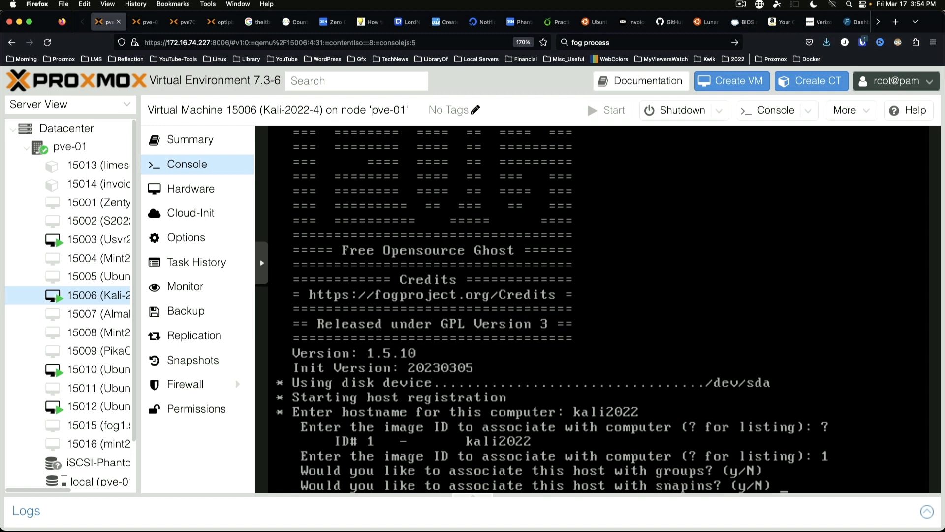
pyautogui.press('Return')
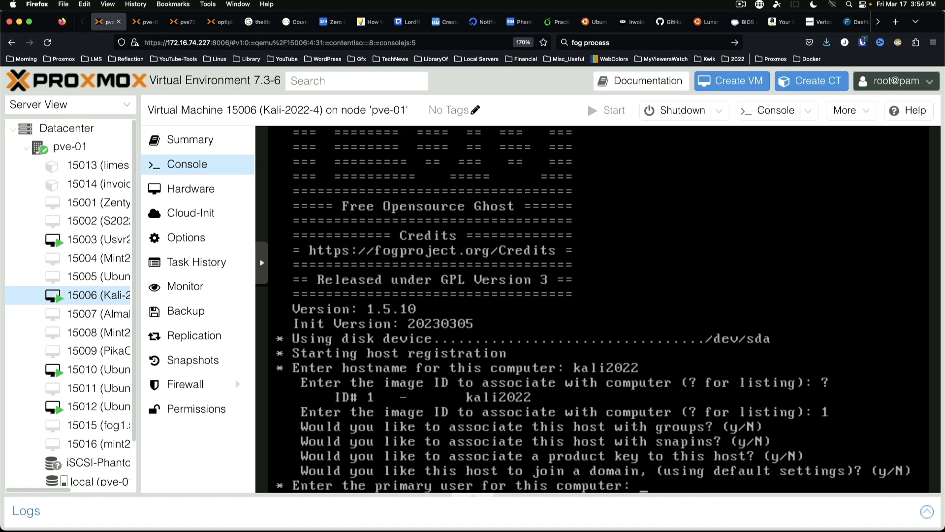
pyautogui.press('Return')
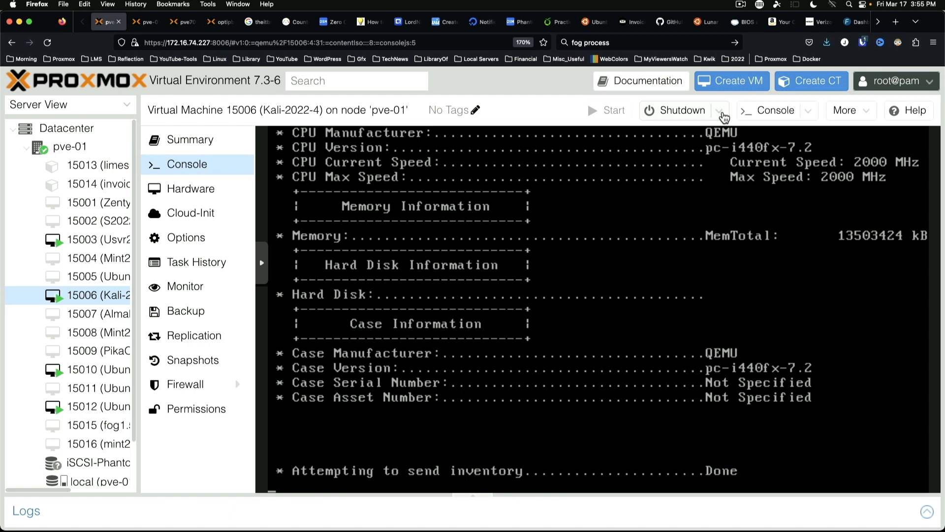
# Stop VM 15006 and return to the FOG web interface window.
pyautogui.click(719, 110)
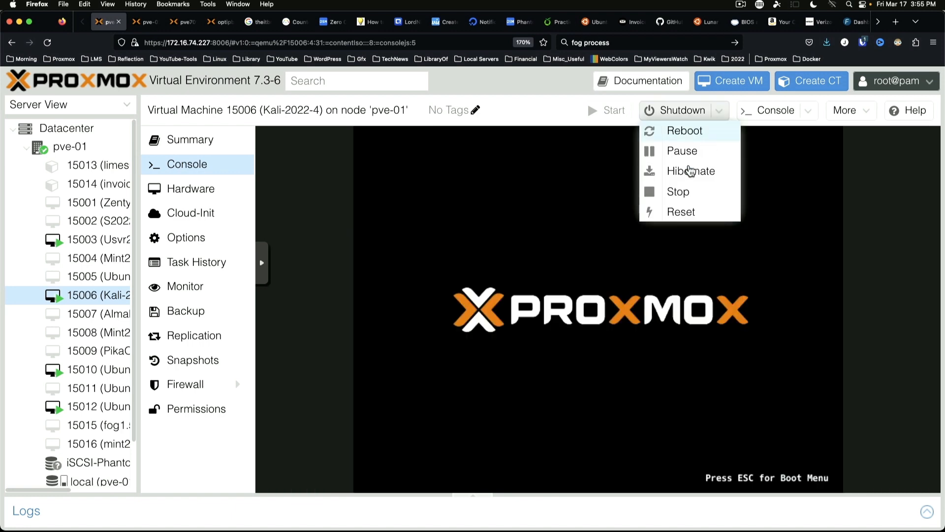
pyautogui.click(677, 191)
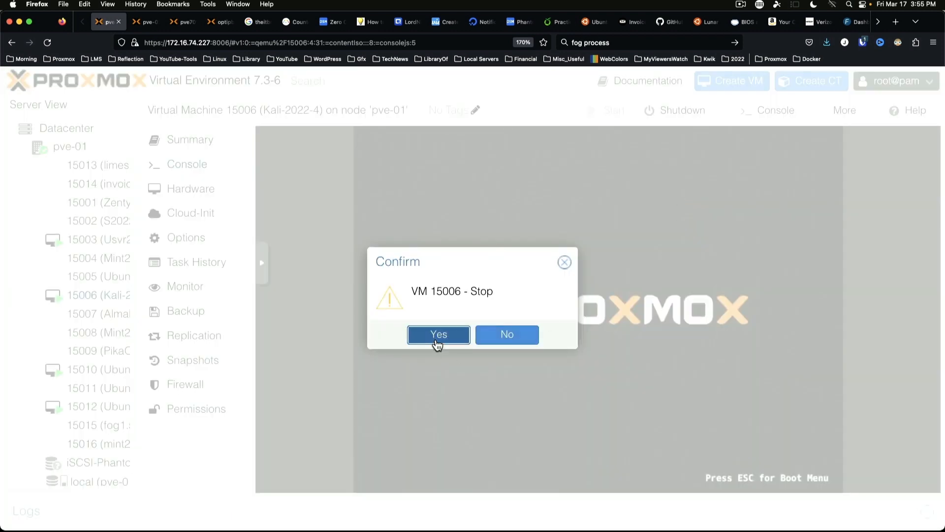
pyautogui.click(438, 335)
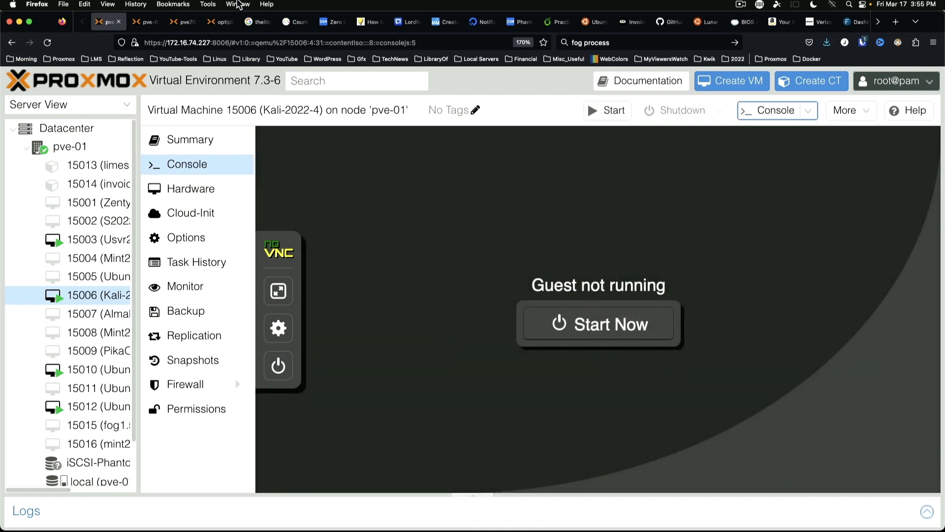
pyautogui.click(237, 5)
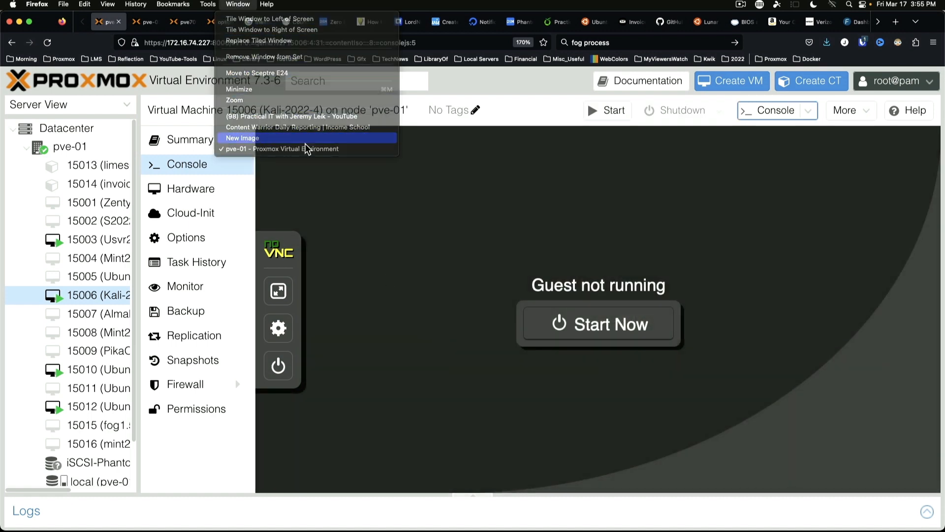
pyautogui.click(242, 137)
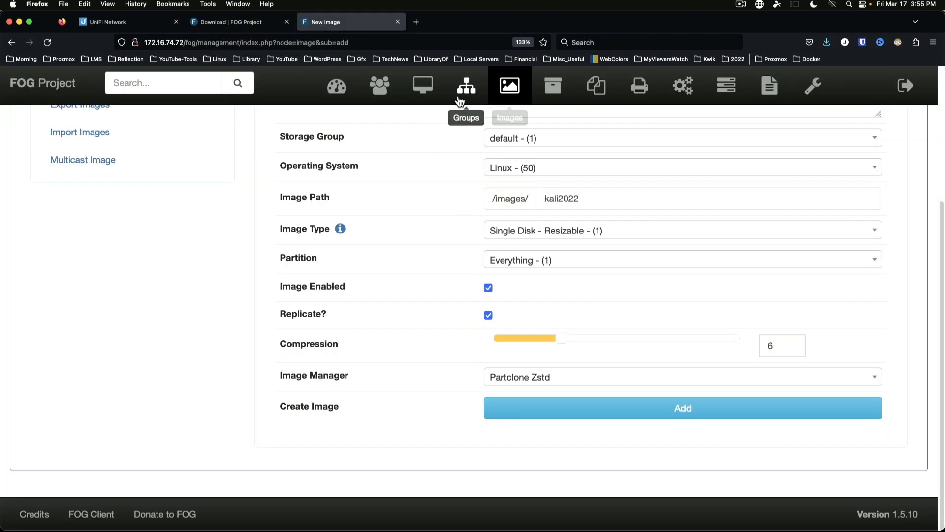
# Open the kali2022 host's General settings from FOG's All Hosts list.
pyautogui.click(422, 85)
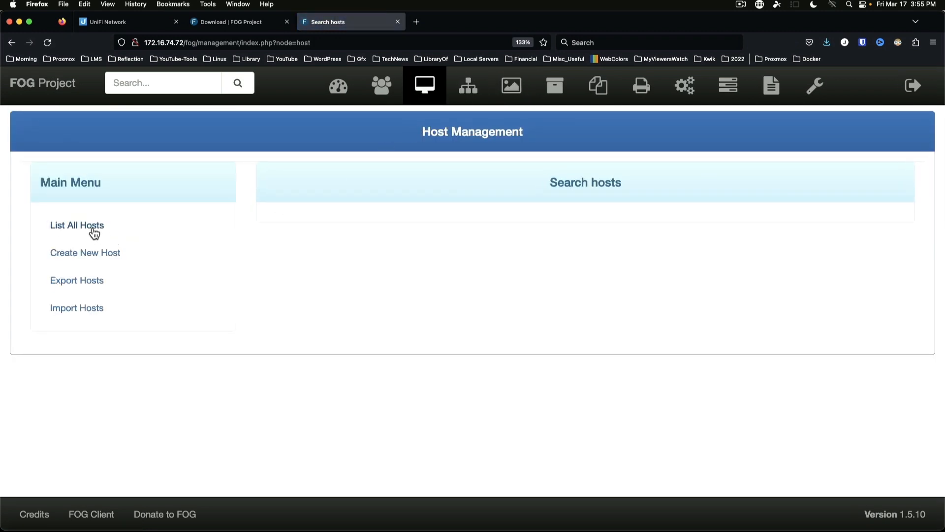
pyautogui.click(77, 225)
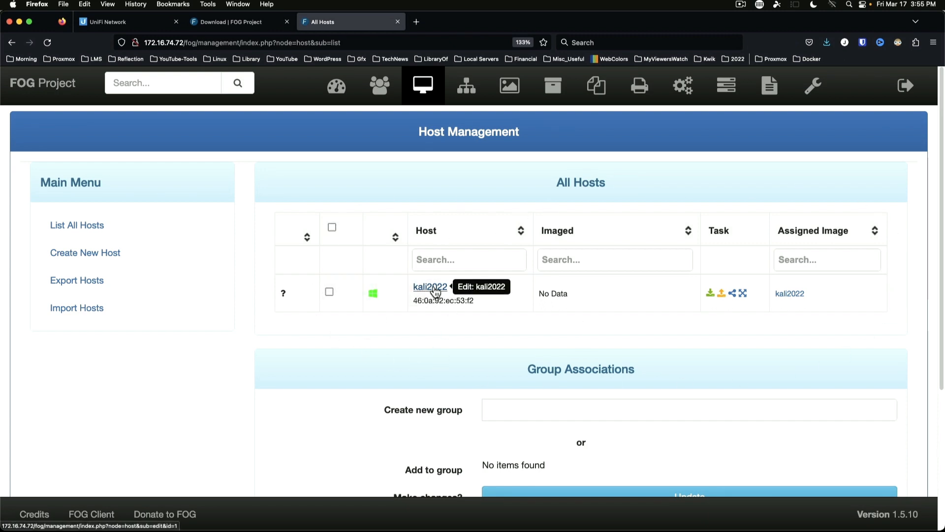
pyautogui.click(429, 286)
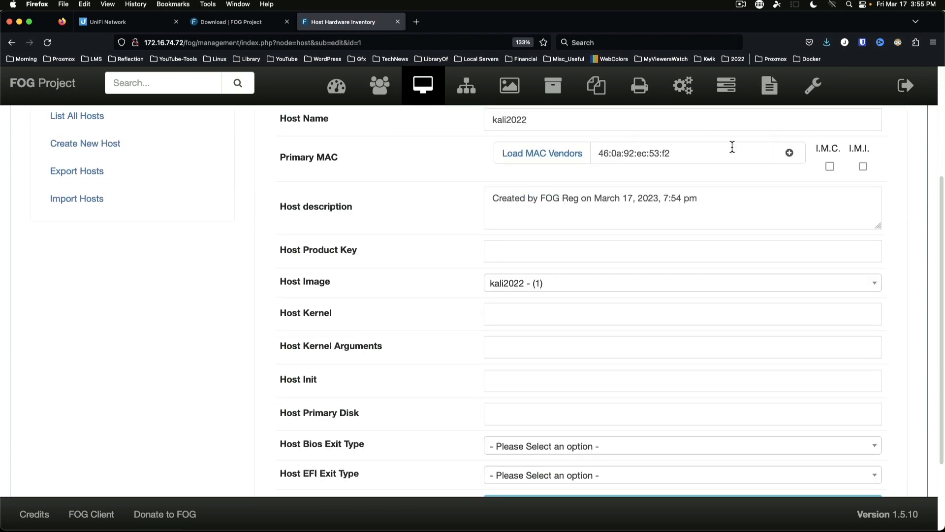
pyautogui.scroll(-3)
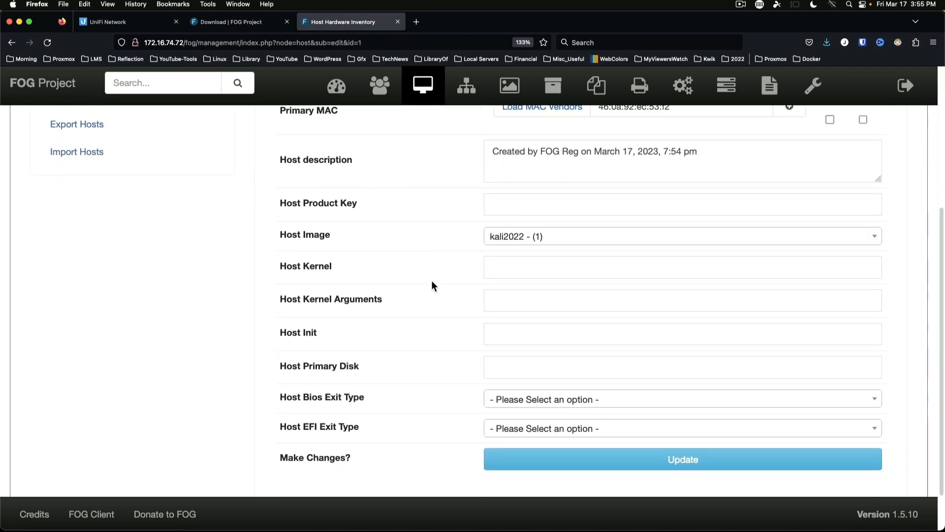
pyautogui.scroll(3)
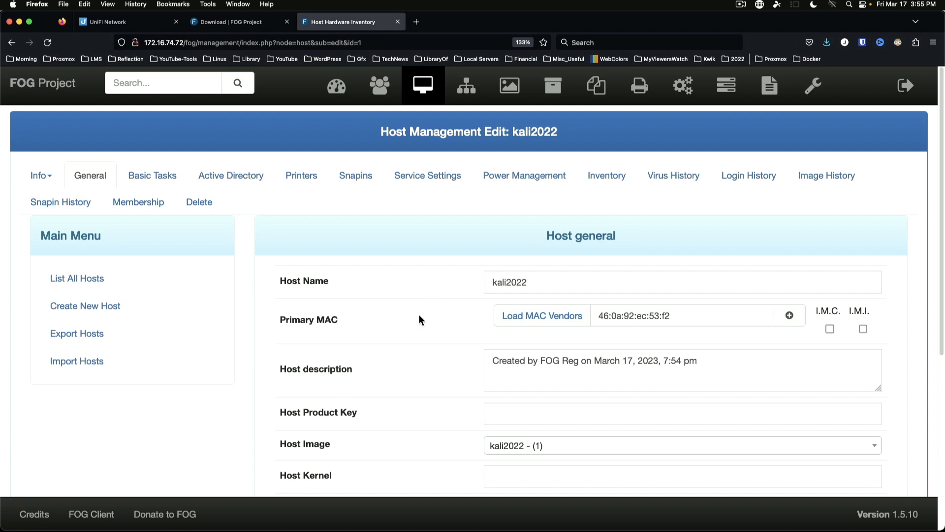
pyautogui.moveTo(346, 146)
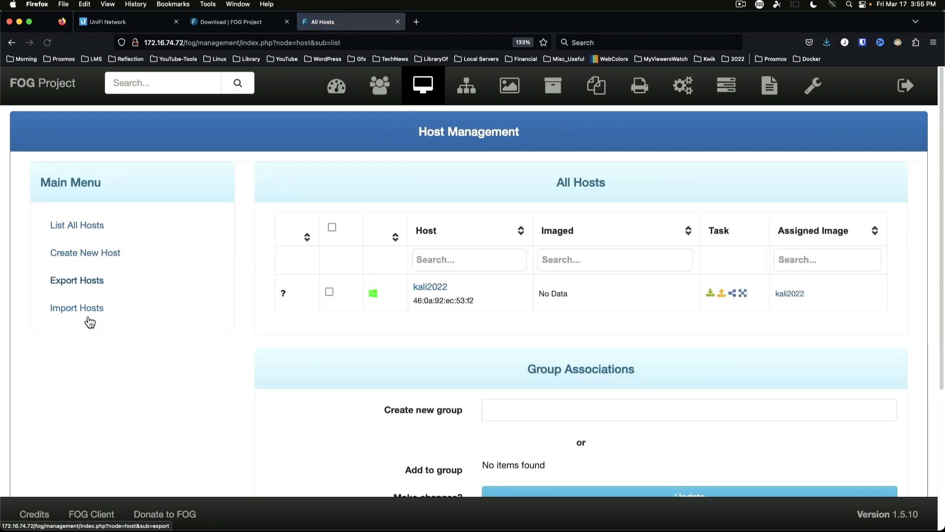
pyautogui.moveTo(372, 294)
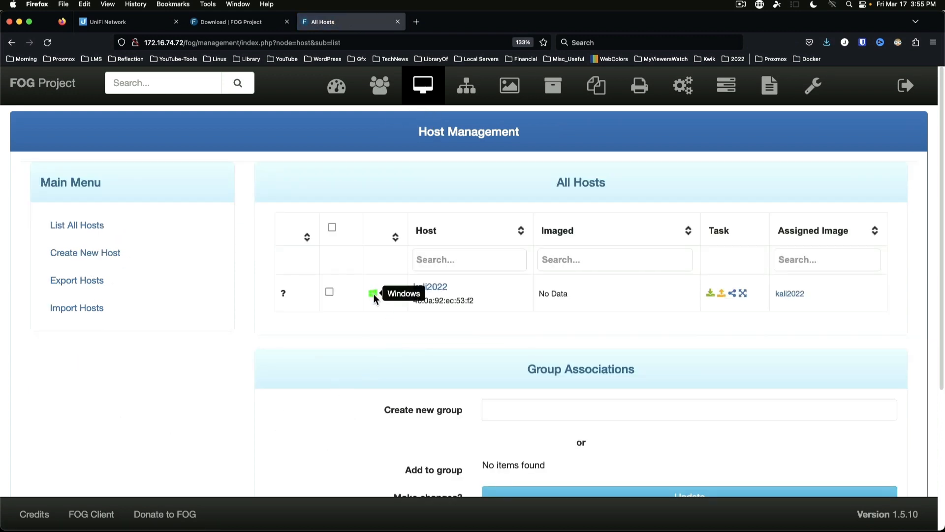
pyautogui.moveTo(373, 303)
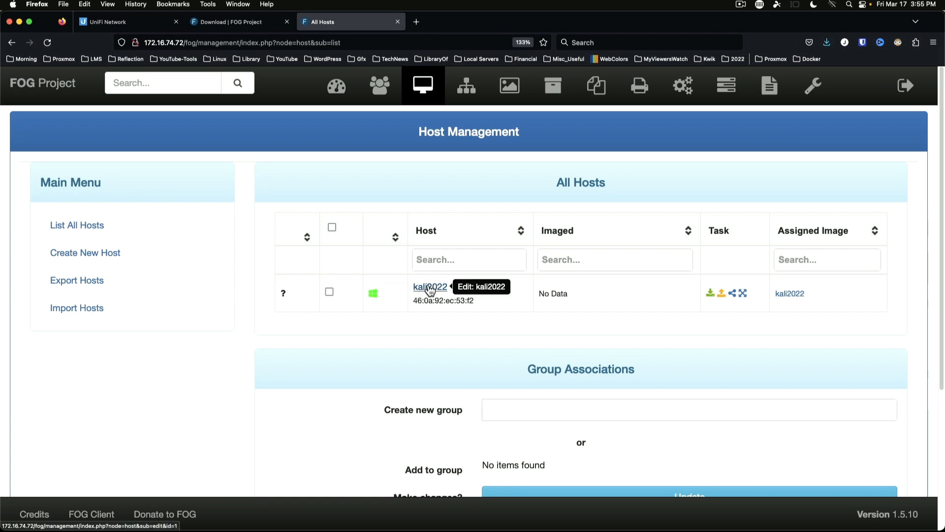
pyautogui.click(428, 286)
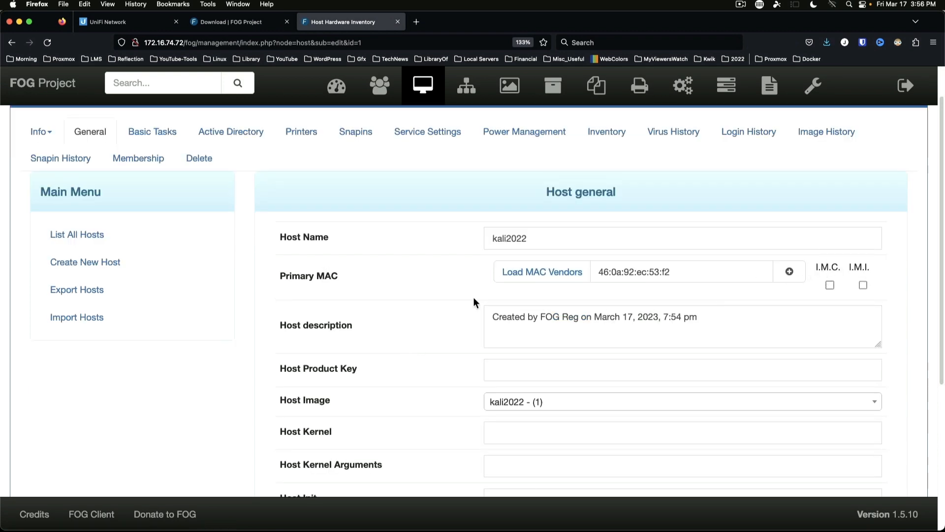
pyautogui.moveTo(60, 158)
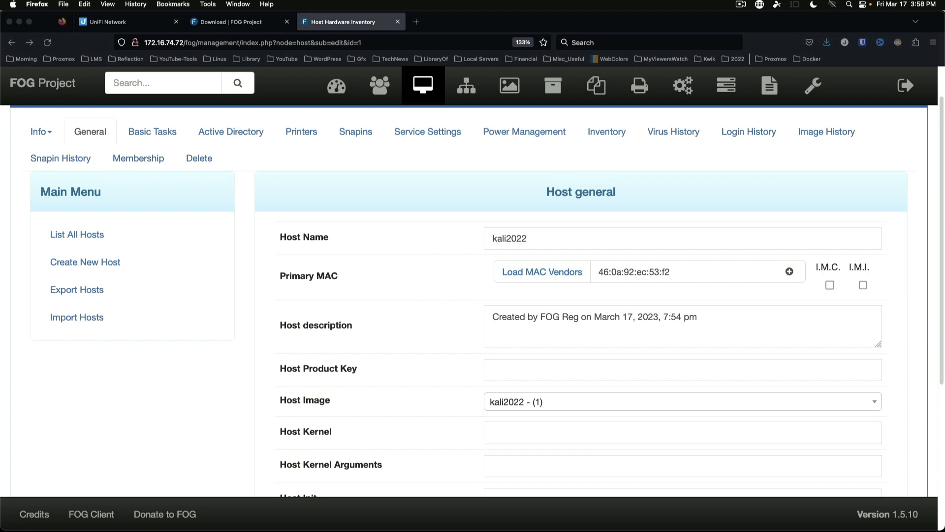
pyautogui.moveTo(736, 183)
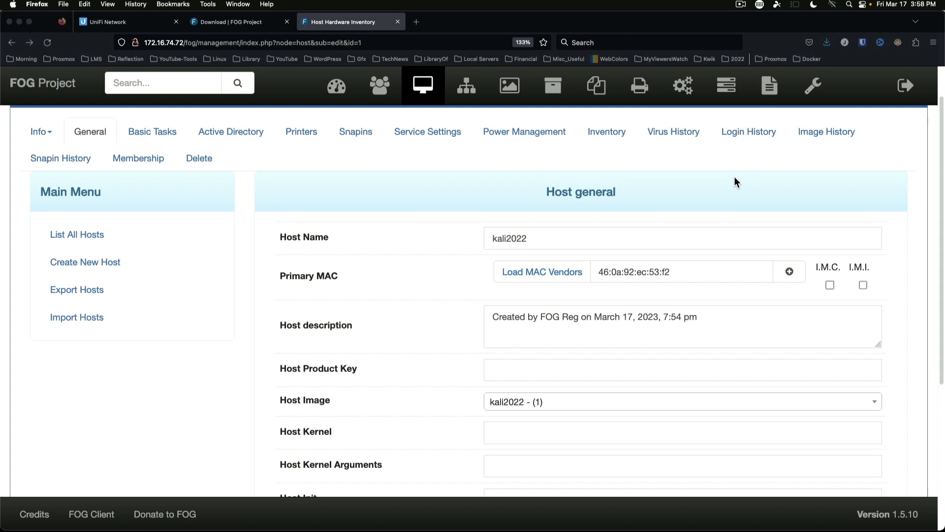
pyautogui.moveTo(262, 366)
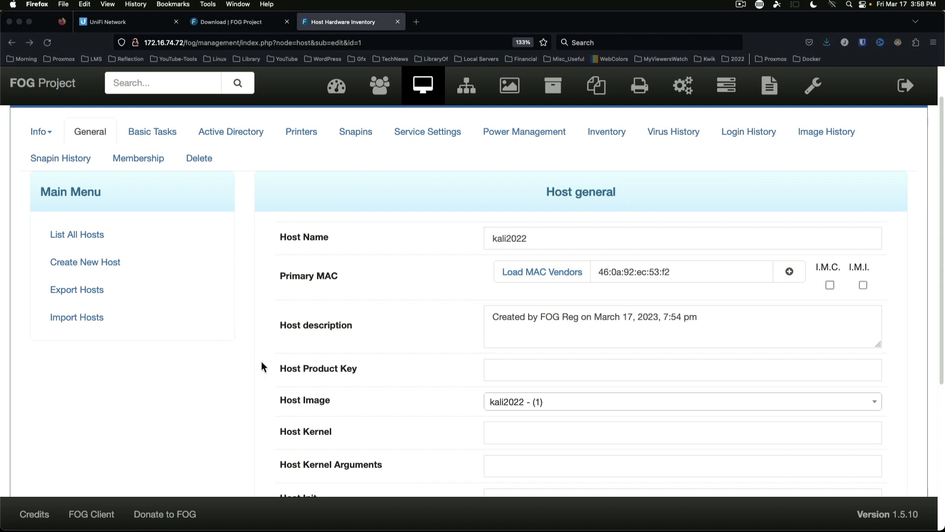